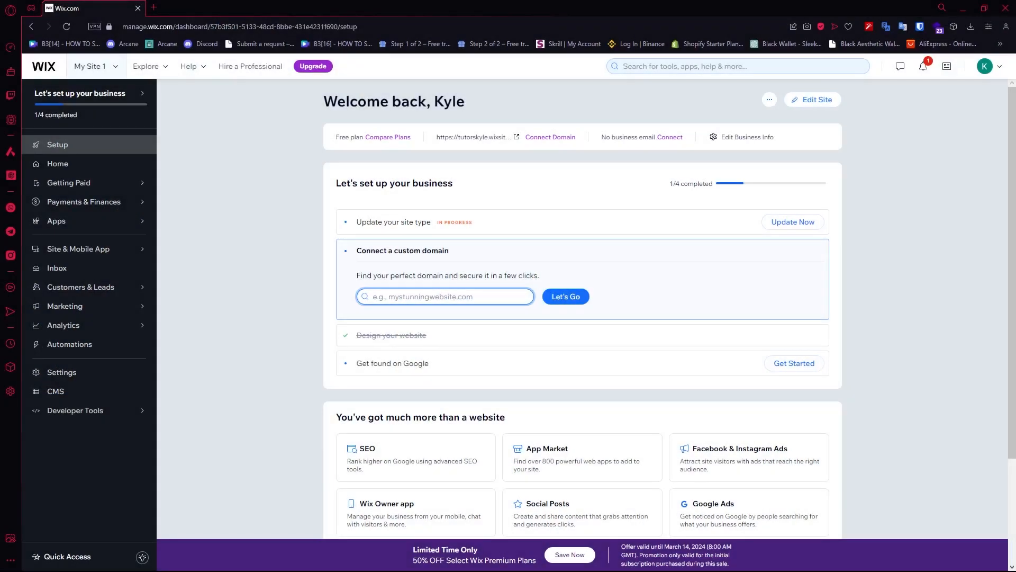
{"action": "mouse_move", "coordinate": [520, 329]}
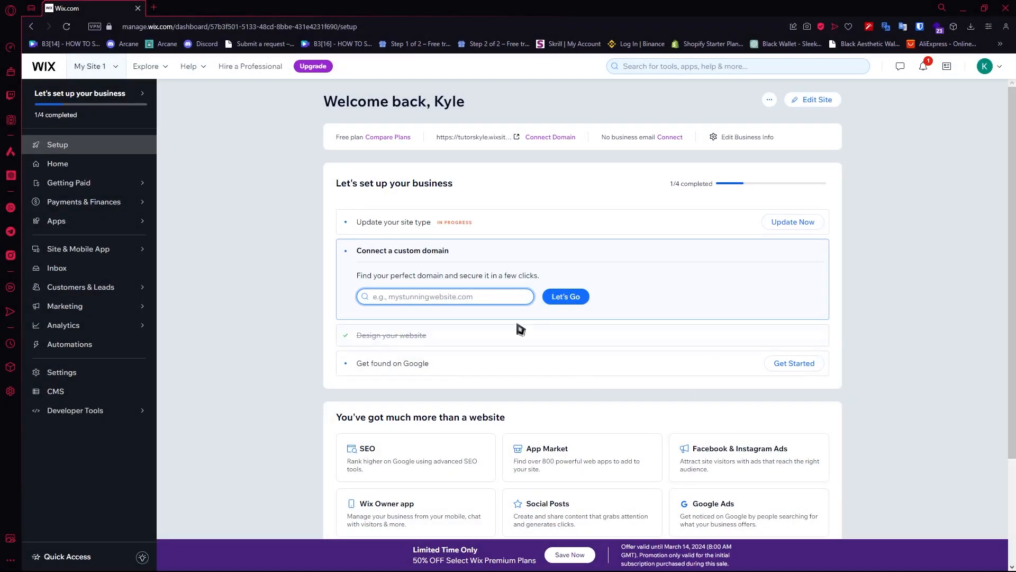
{"action": "mouse_move", "coordinate": [420, 261]}
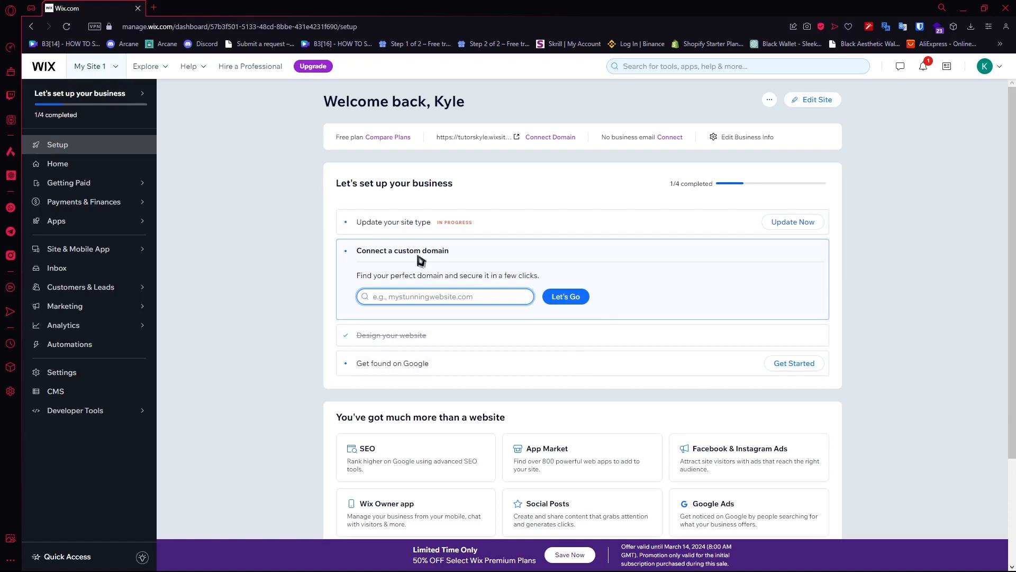
{"action": "mouse_move", "coordinate": [258, 272]}
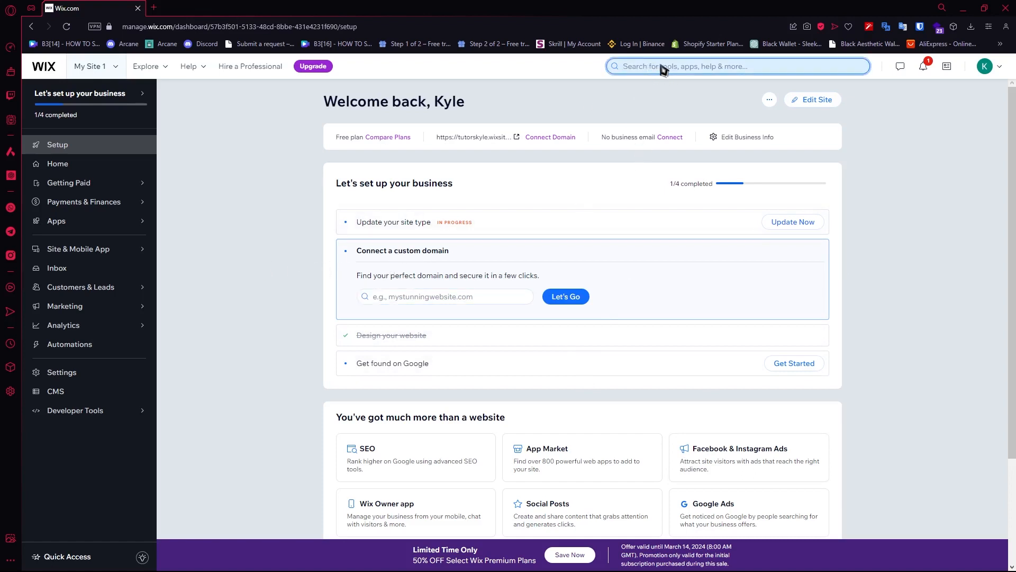
Search the dashboard for payments and choose the Accept Payments result
{"action": "type", "text": "payem"}
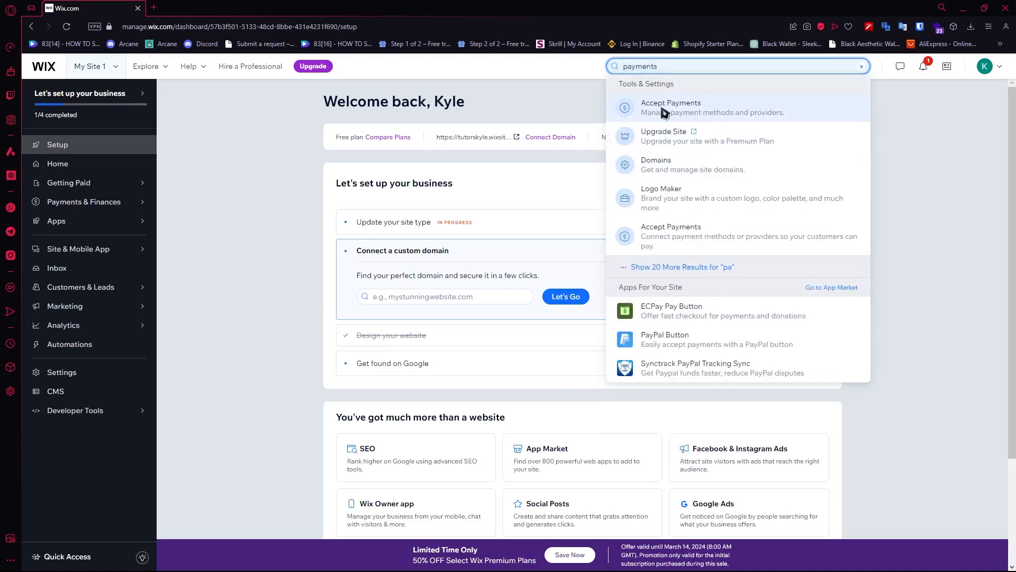
{"action": "left_click", "coordinate": [671, 107]}
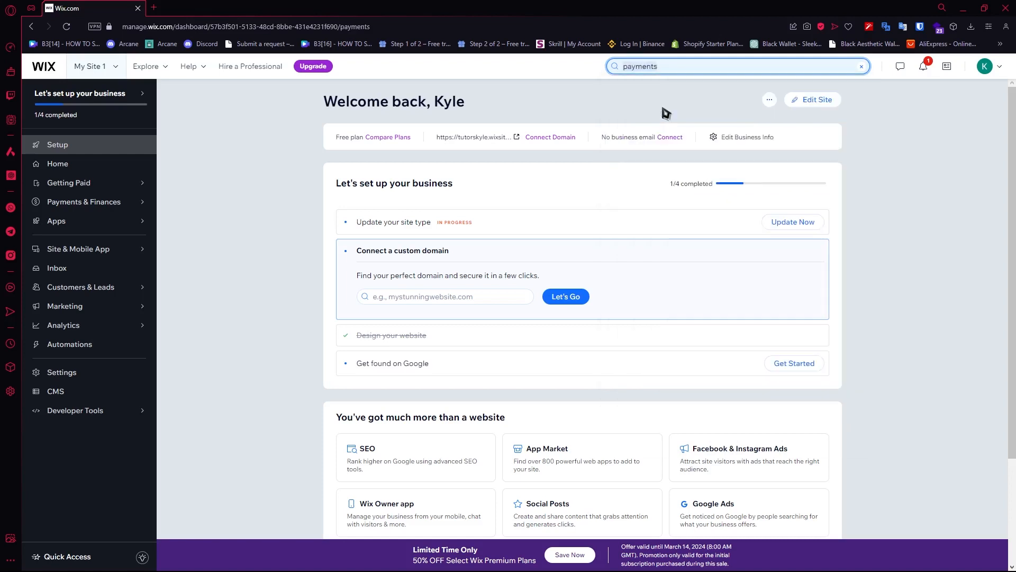
Review the Accept Payments page down to the Not Connected PayPal and Manual Payments options
{"action": "left_click", "coordinate": [61, 372]}
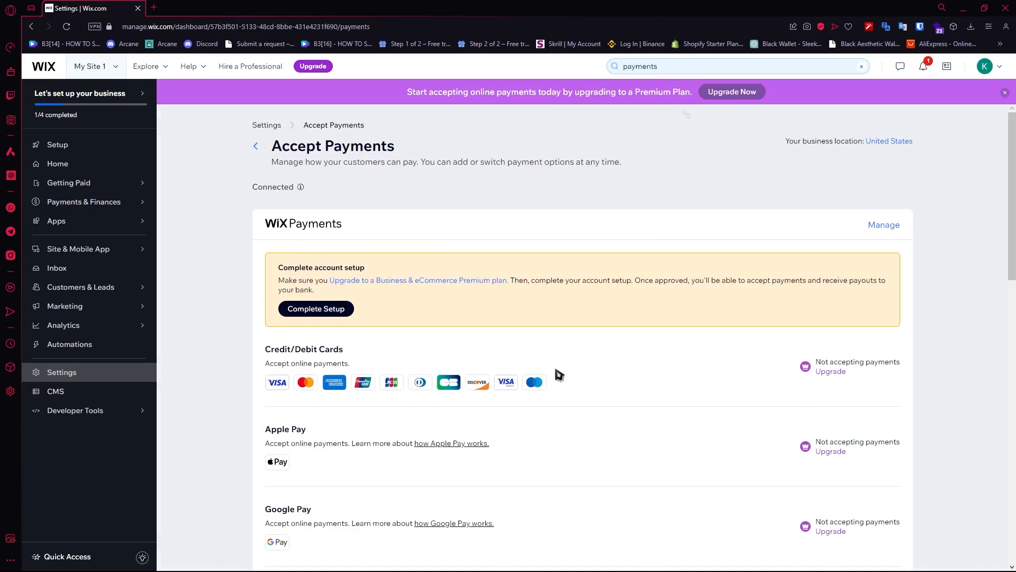
{"action": "scroll", "scroll_direction": "down", "scroll_amount": 3}
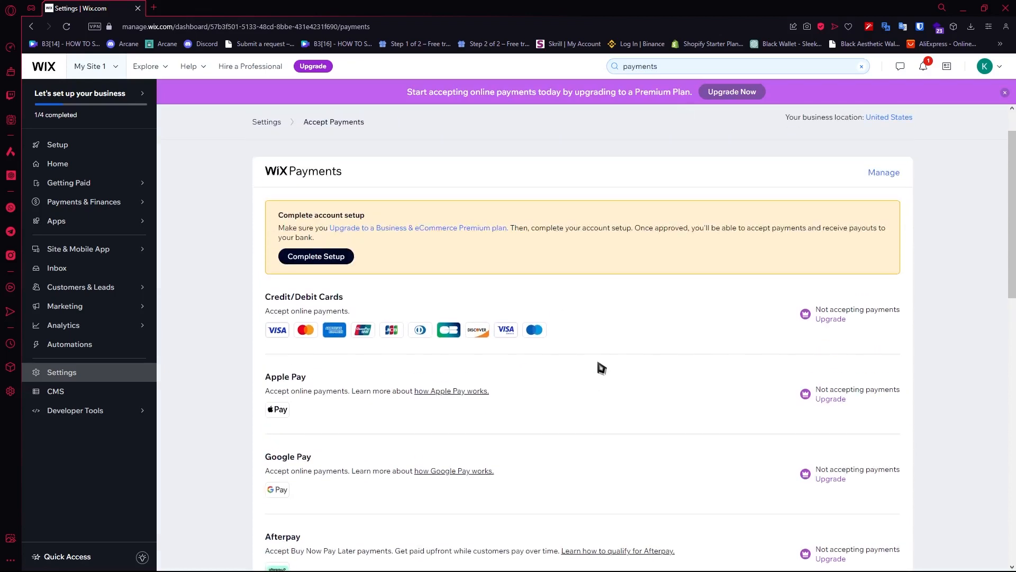
{"action": "scroll", "scroll_direction": "down", "scroll_amount": 3}
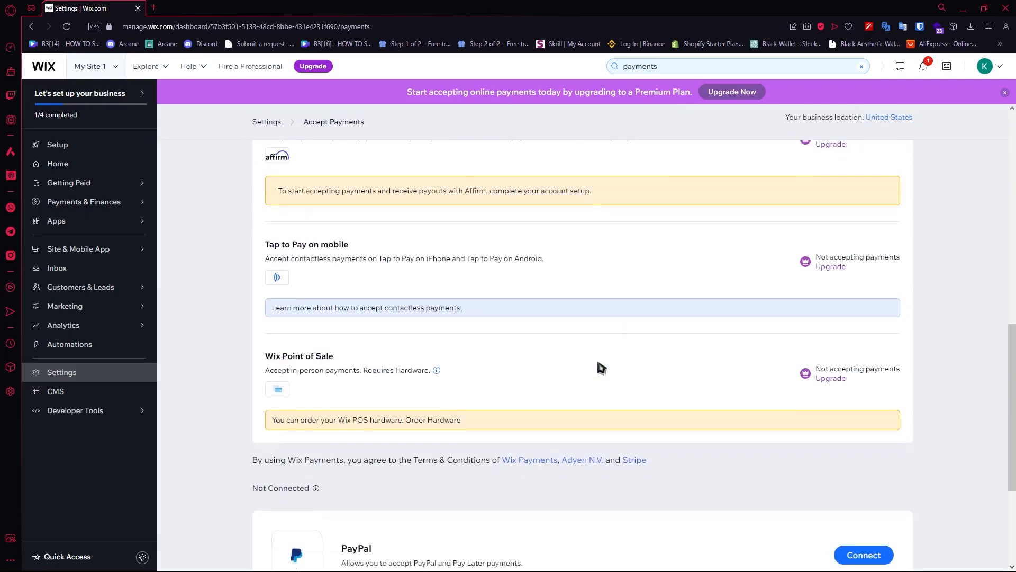
{"action": "scroll", "scroll_direction": "up", "scroll_amount": 3}
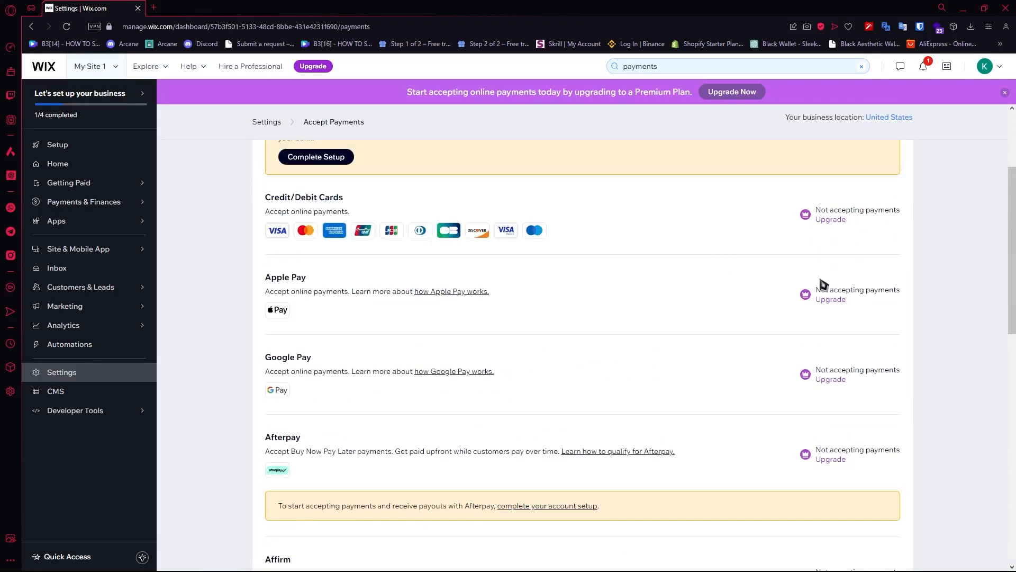
{"action": "scroll", "scroll_direction": "down", "scroll_amount": 3}
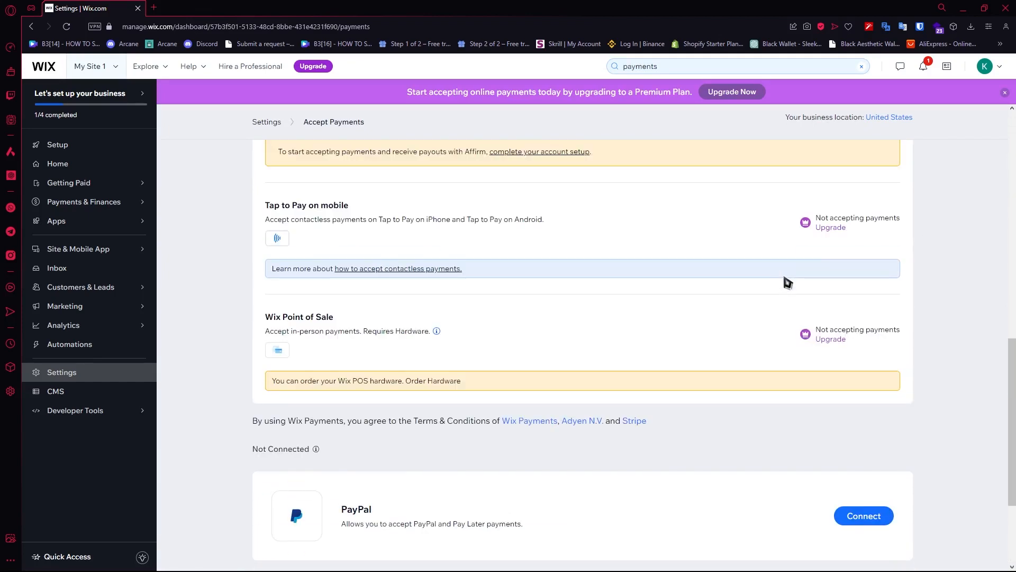
{"action": "scroll", "scroll_direction": "up", "scroll_amount": 3}
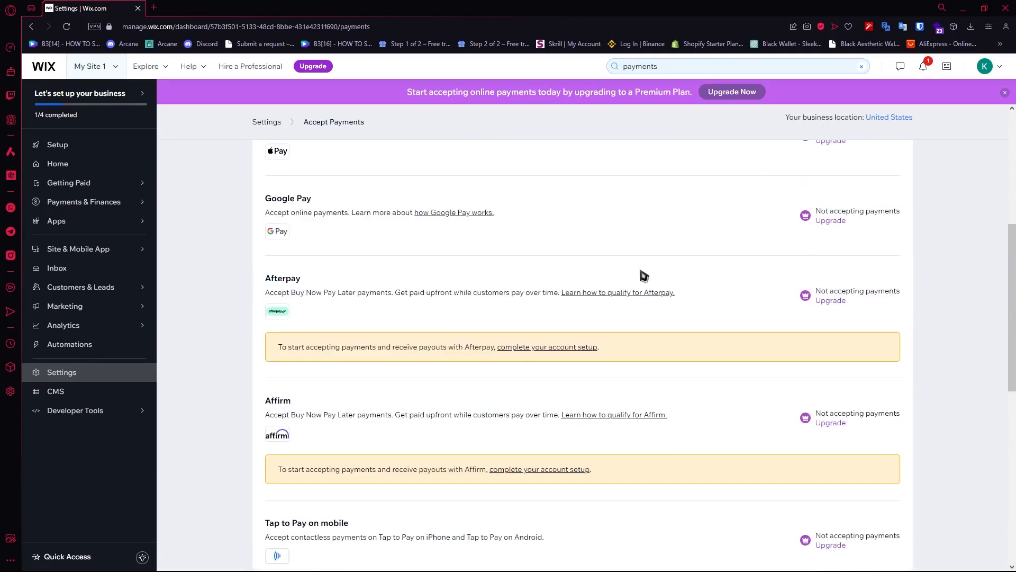
{"action": "scroll", "scroll_direction": "up", "scroll_amount": 3}
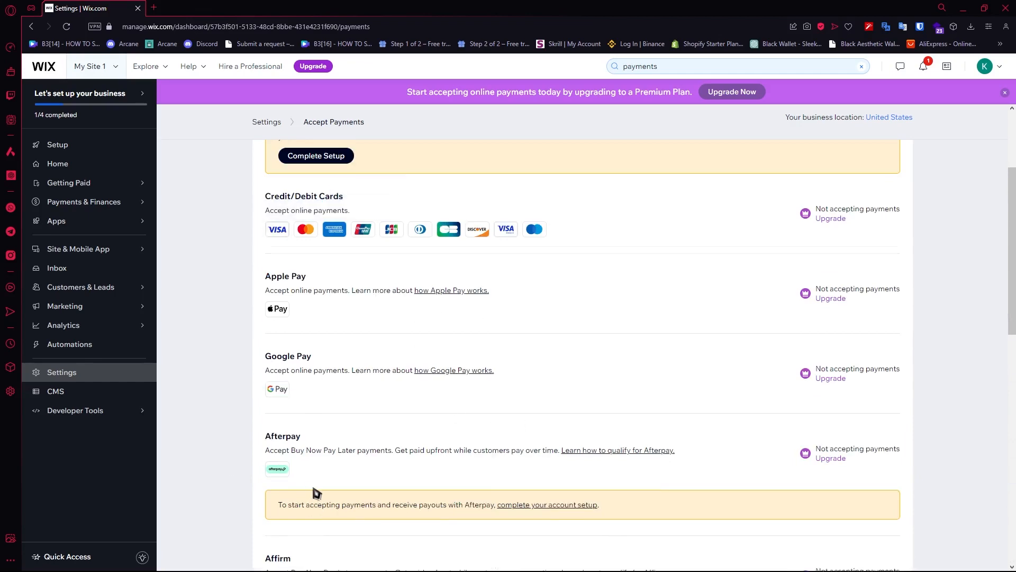
{"action": "scroll", "scroll_direction": "down", "scroll_amount": 3}
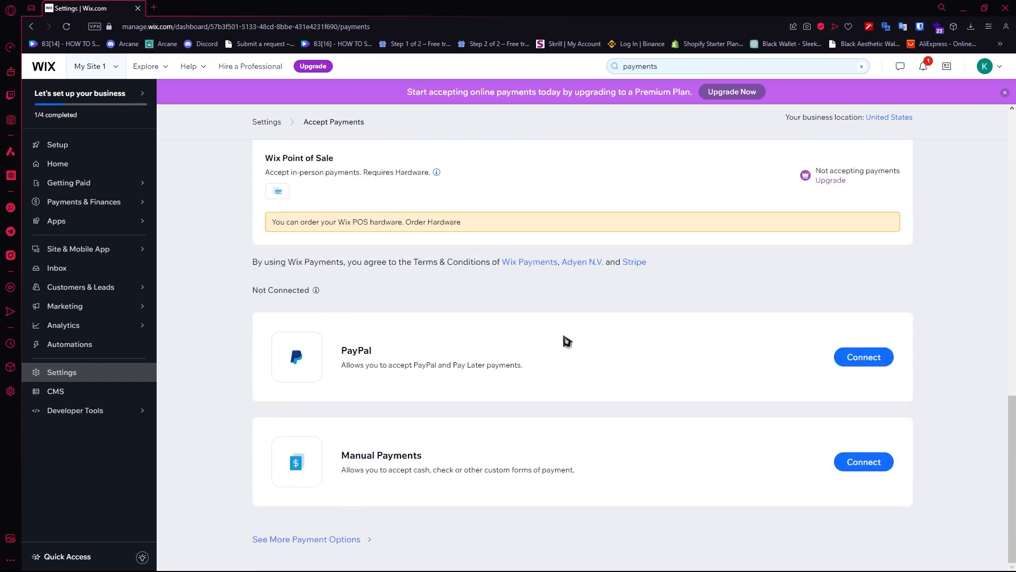
{"action": "mouse_move", "coordinate": [502, 376]}
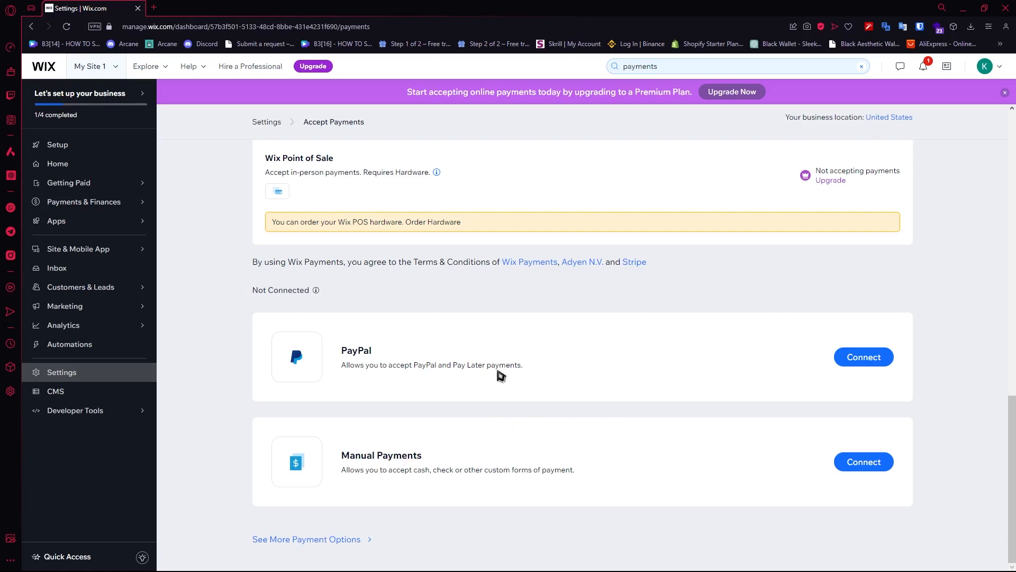
{"action": "mouse_move", "coordinate": [209, 322]}
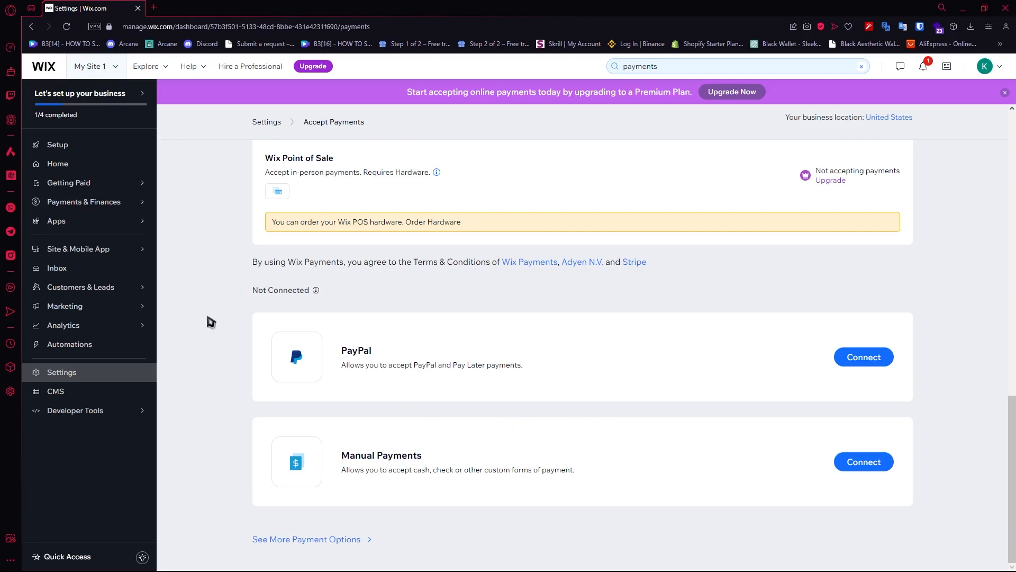
{"action": "mouse_move", "coordinate": [375, 387]}
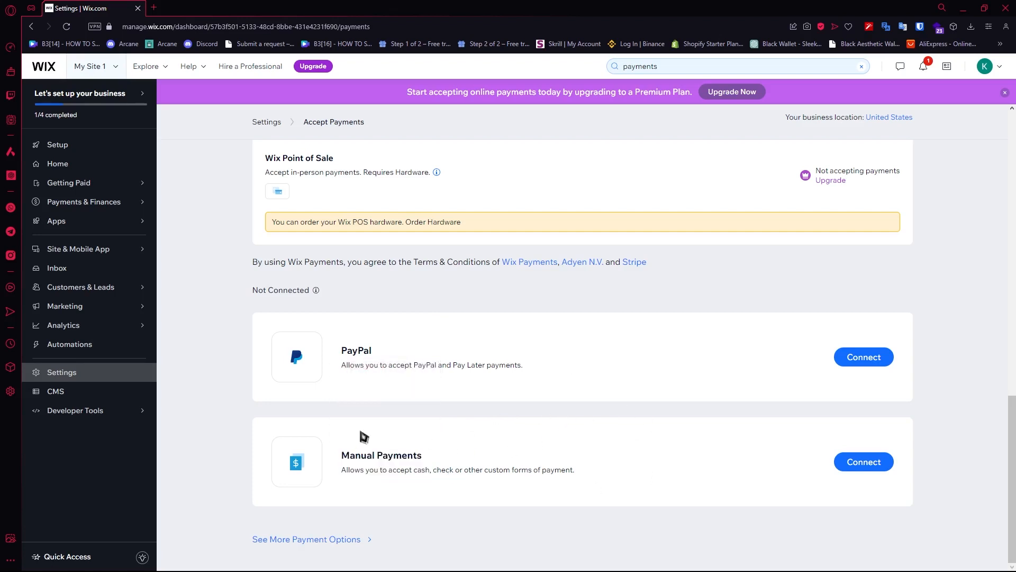
{"action": "mouse_move", "coordinate": [863, 462]}
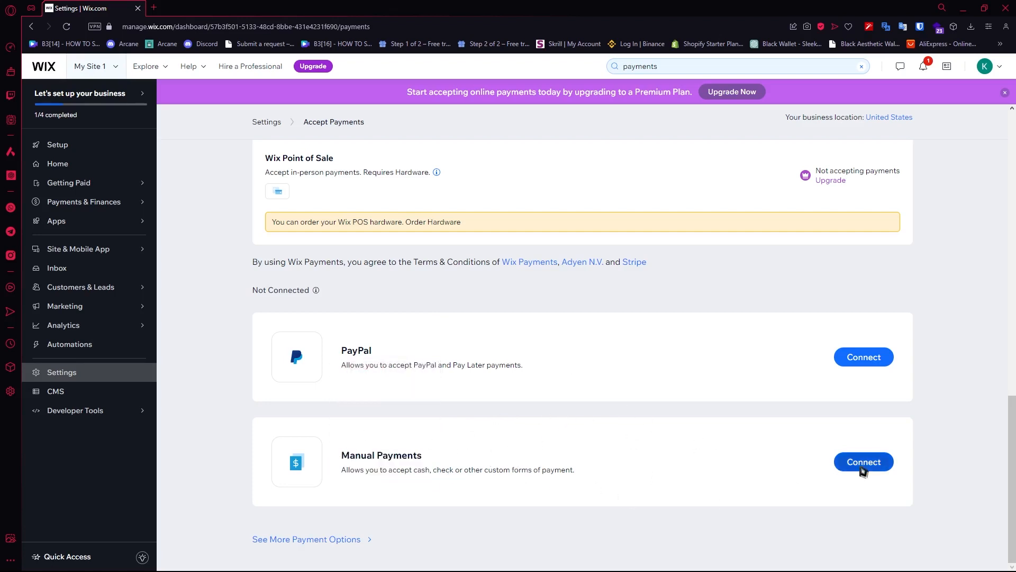
Start connecting Manual Payments and begin the checkout instructions field
{"action": "left_click", "coordinate": [862, 462]}
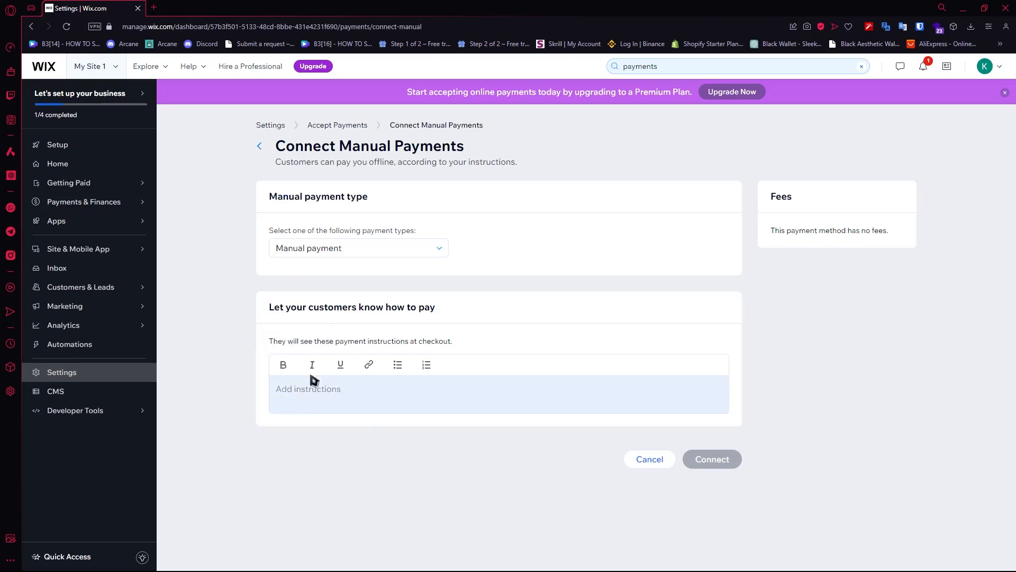
{"action": "left_click", "coordinate": [389, 394]}
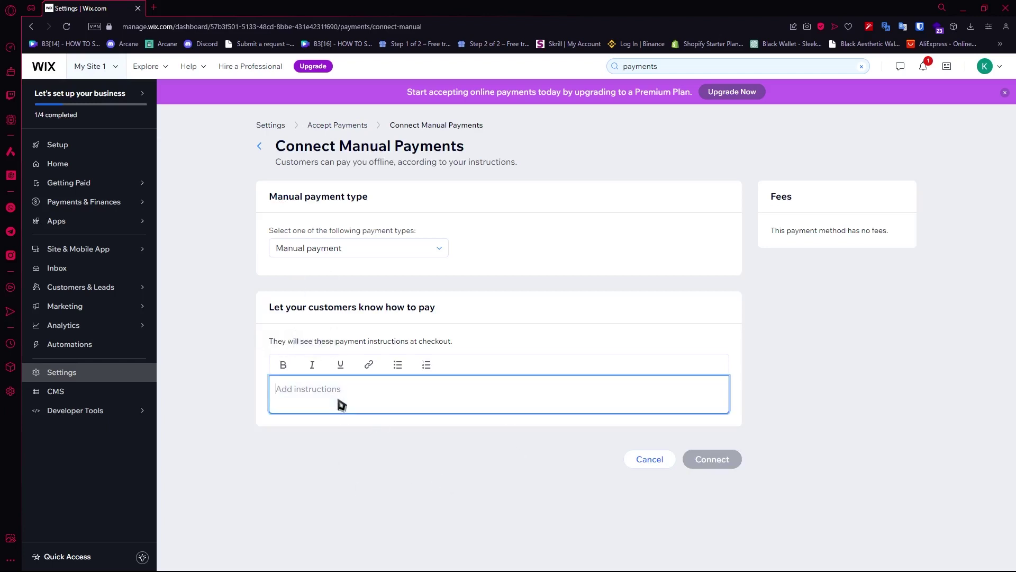
{"action": "mouse_move", "coordinate": [364, 398]}
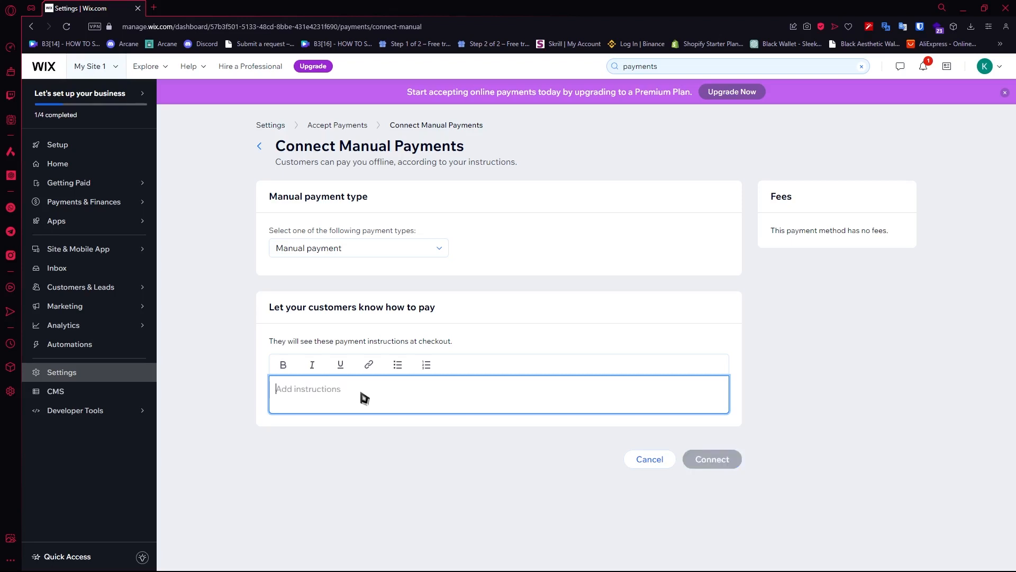
{"action": "type", "text": "pay me on"}
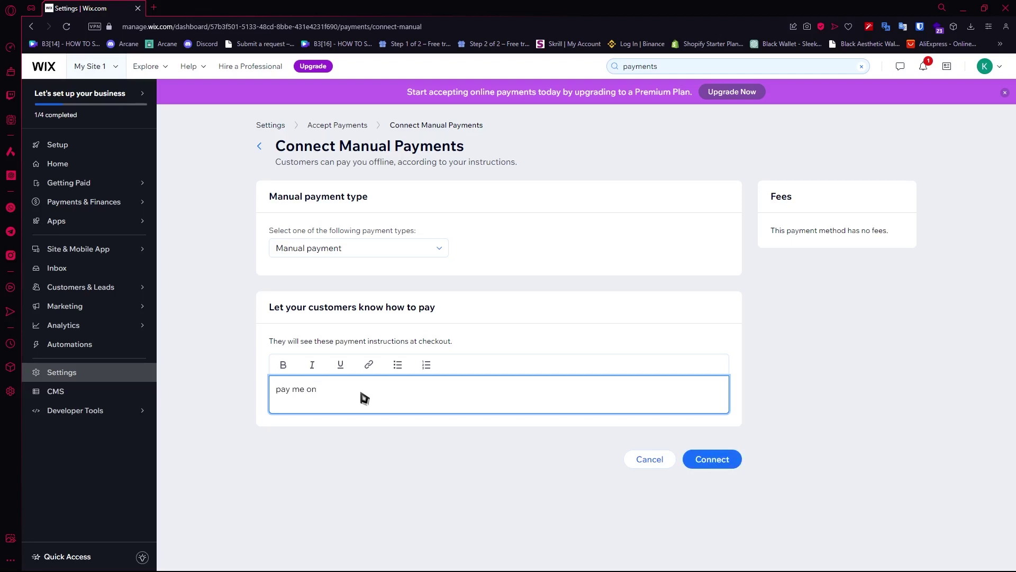
{"action": "type", "text": "GC"}
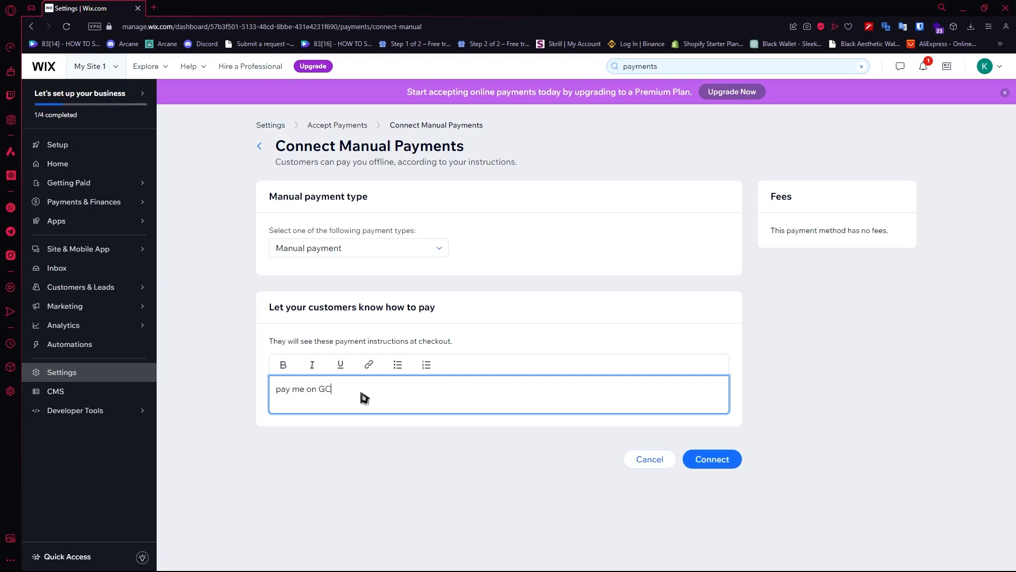
{"action": "type", "text": "ASH with this"}
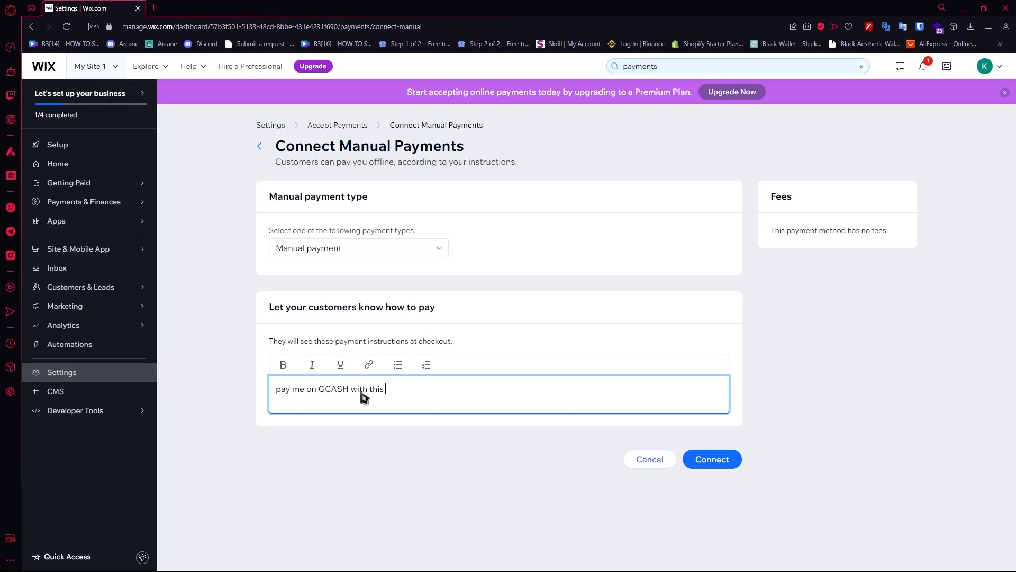
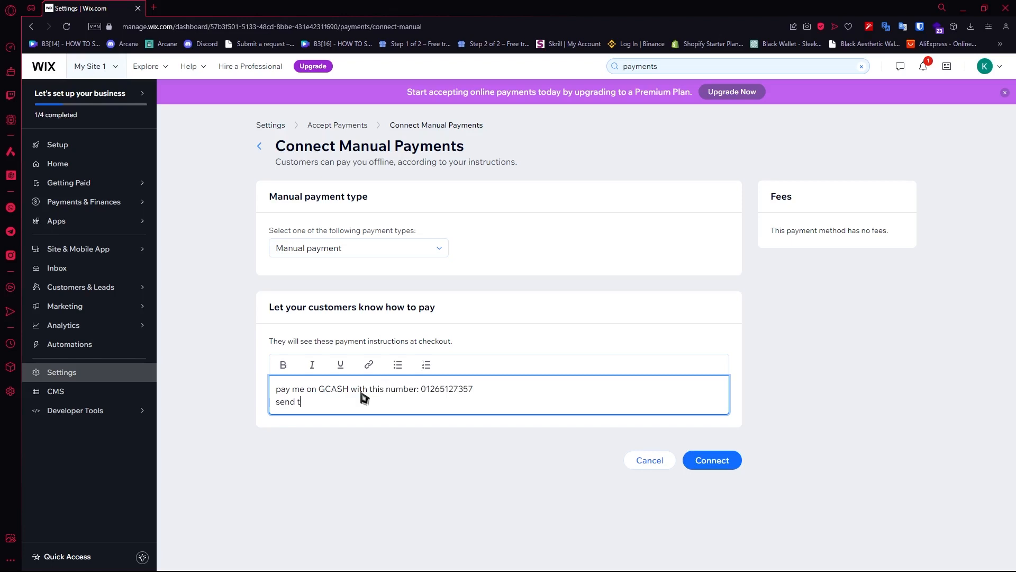
{"action": "type", "text": "he rececipt via this email to confirm:"}
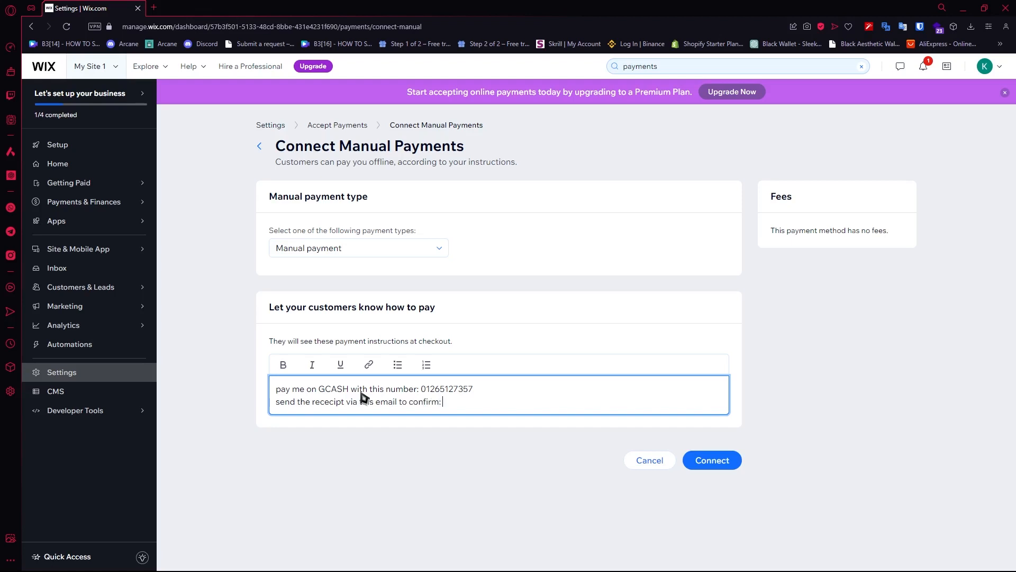
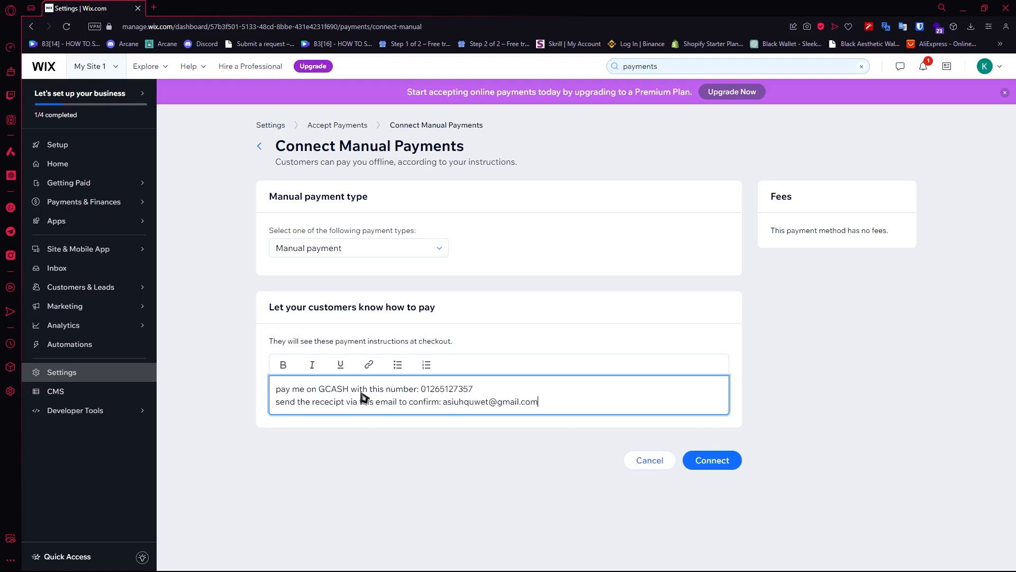
{"action": "mouse_move", "coordinate": [301, 235]}
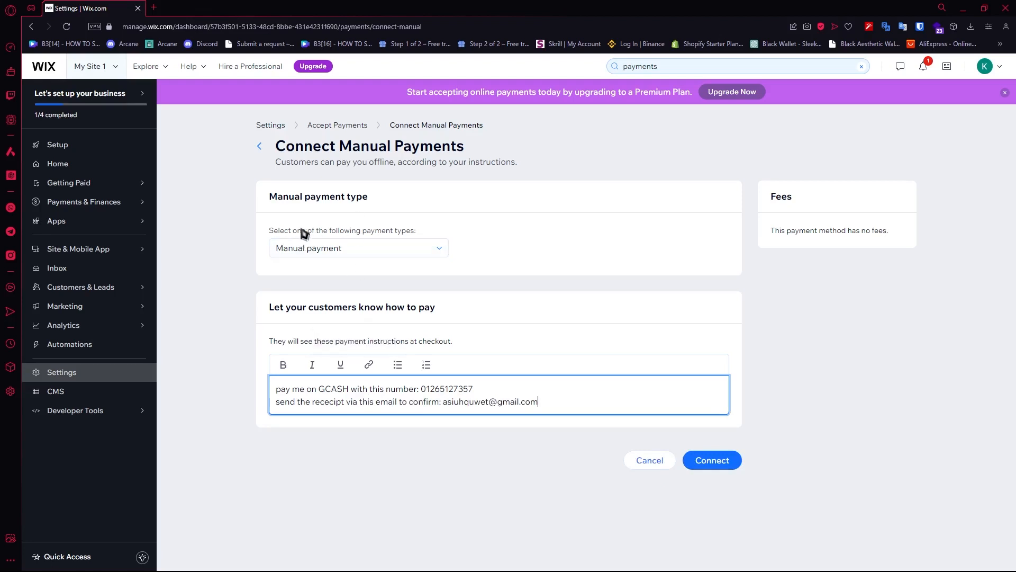
Browse the manual payment types, then leave the setup without saving
{"action": "left_click", "coordinate": [358, 248]}
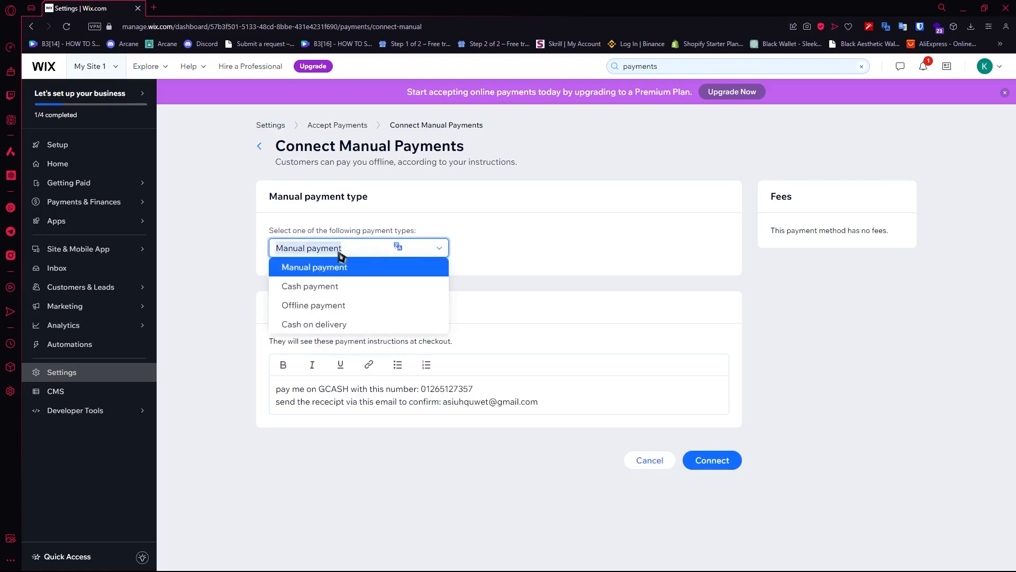
{"action": "mouse_move", "coordinate": [400, 324]}
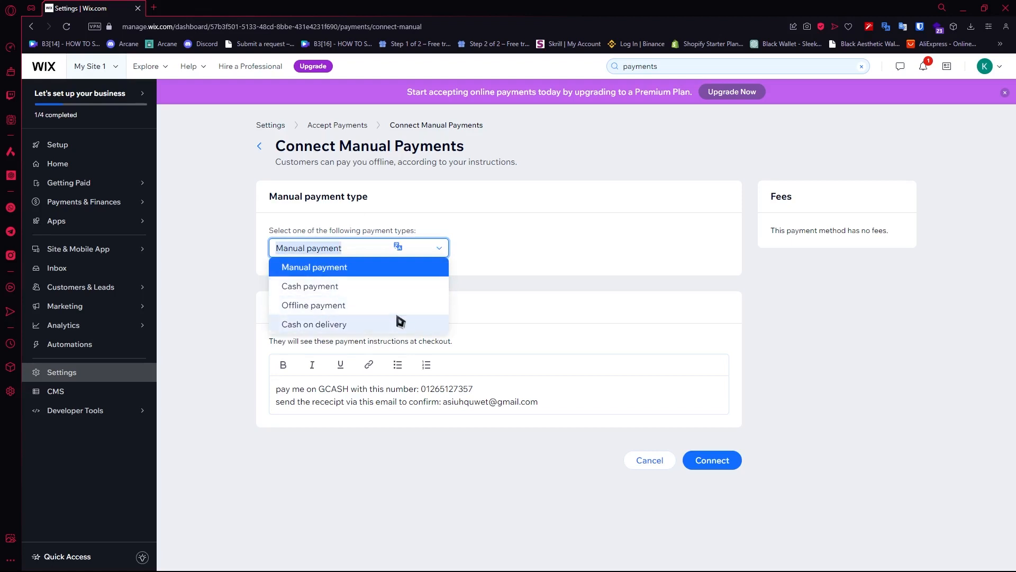
{"action": "left_click", "coordinate": [313, 324]}
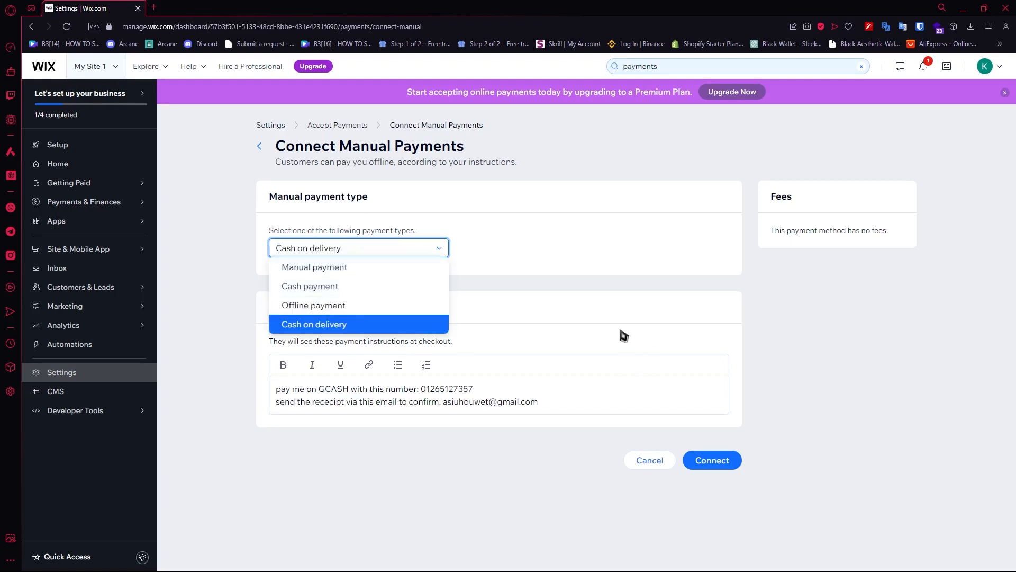
{"action": "mouse_move", "coordinate": [336, 286]}
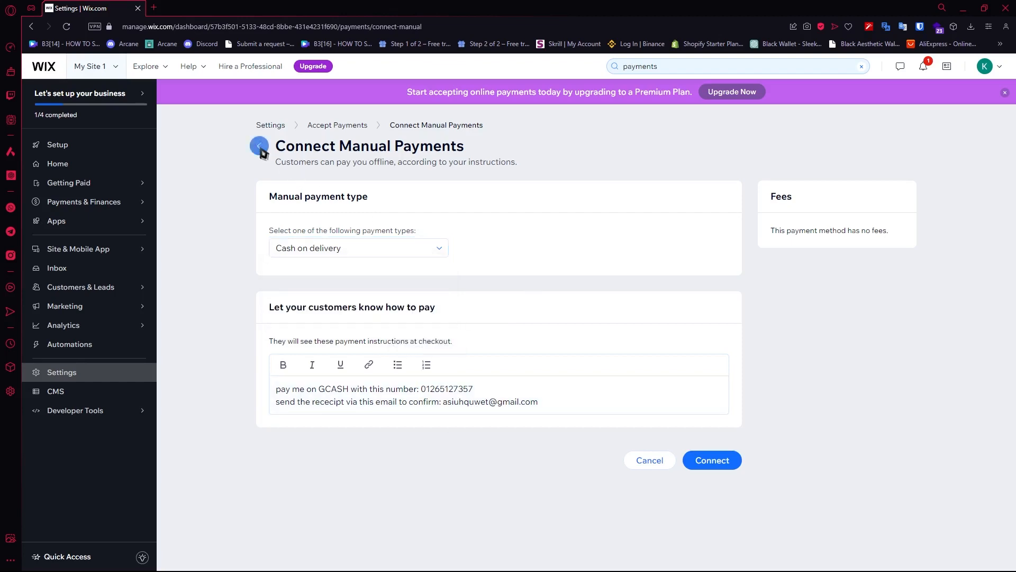
{"action": "left_click", "coordinate": [258, 145]}
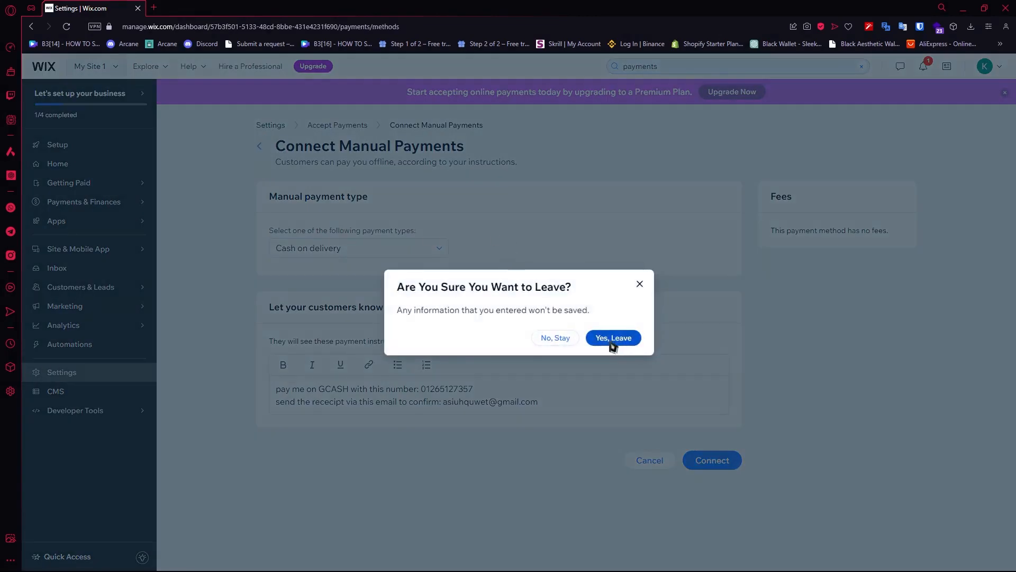
{"action": "left_click", "coordinate": [611, 338]}
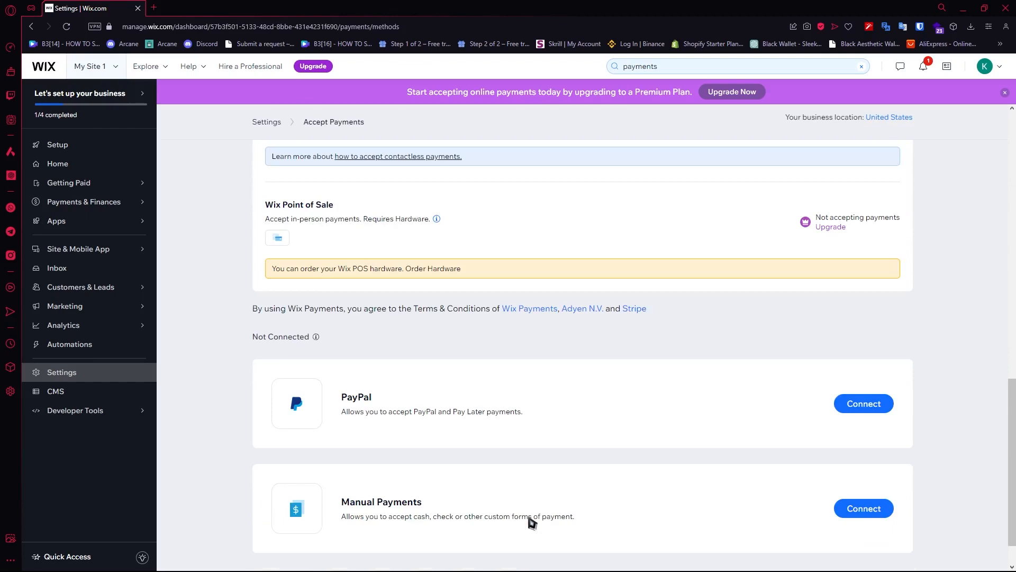
Start connecting PayPal from the Accept Payments list
{"action": "scroll", "scroll_direction": "up", "scroll_amount": 3}
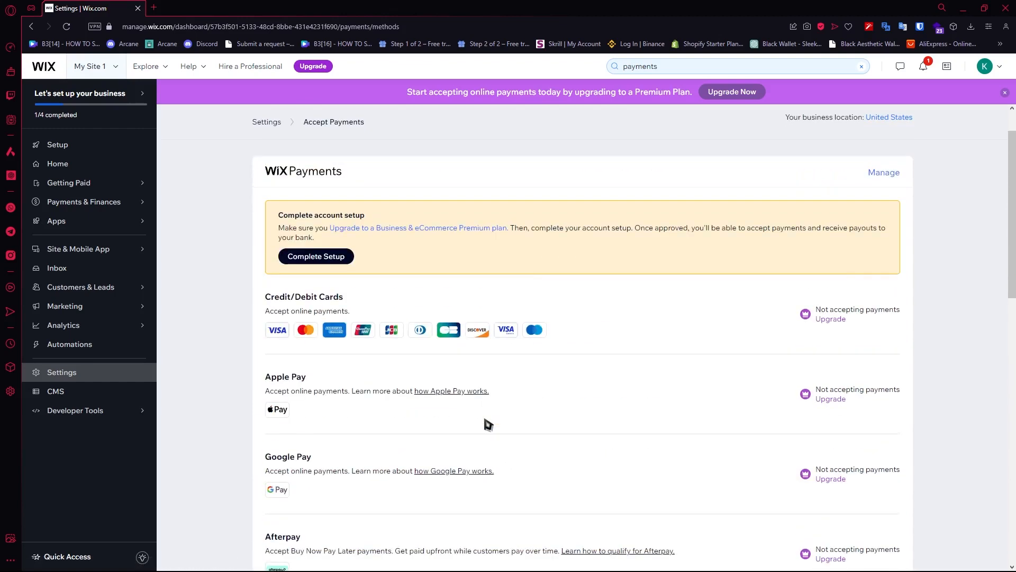
{"action": "scroll", "scroll_direction": "down", "scroll_amount": 3}
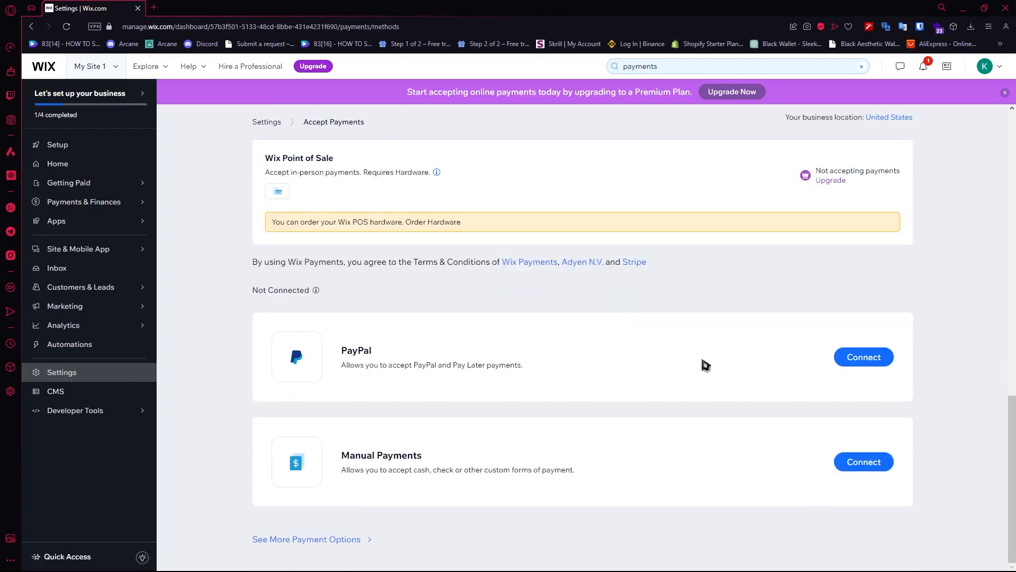
{"action": "left_click", "coordinate": [863, 357]}
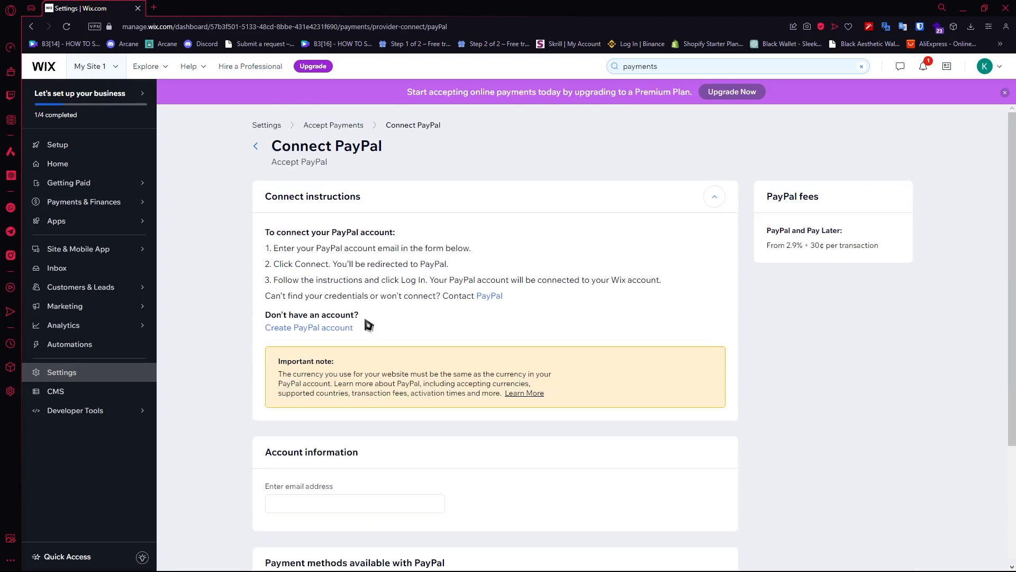
{"action": "mouse_move", "coordinate": [393, 282]}
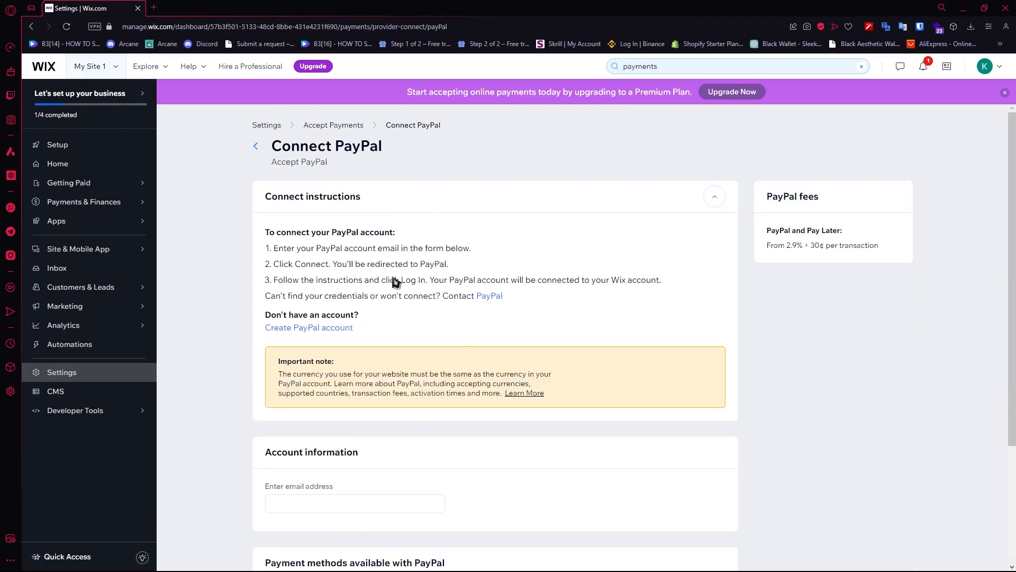
{"action": "mouse_move", "coordinate": [367, 125]}
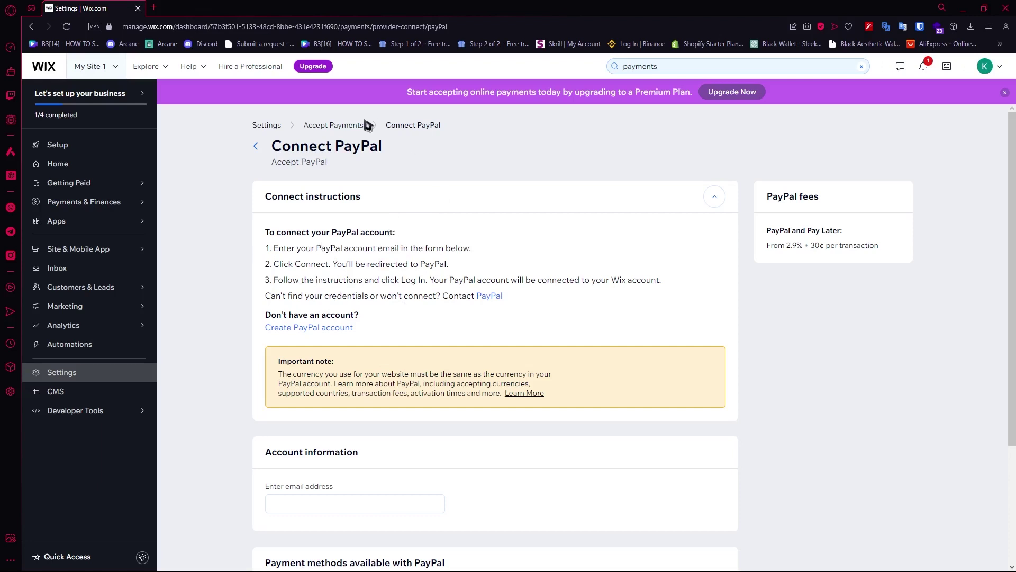
{"action": "mouse_move", "coordinate": [367, 252]}
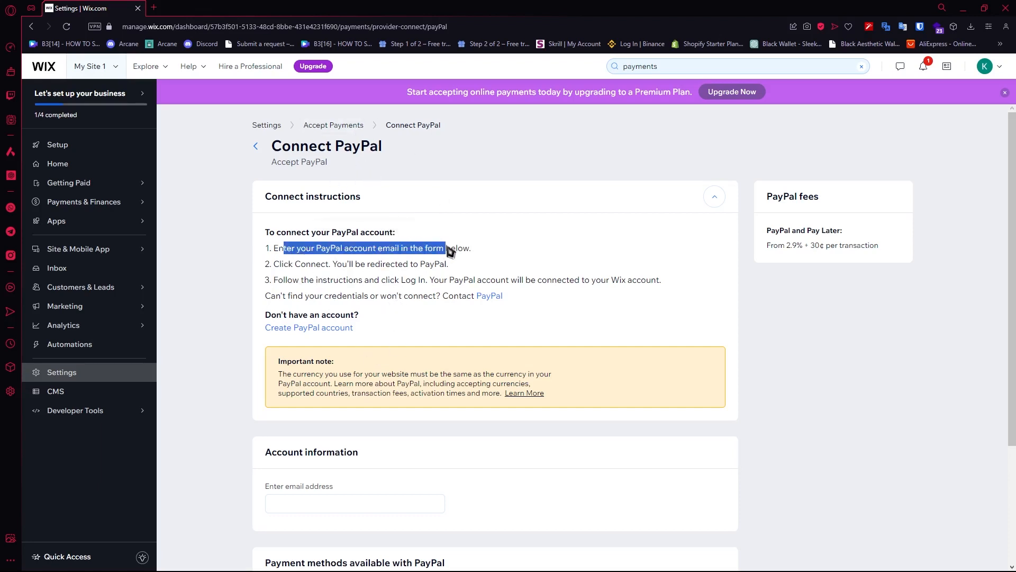
{"action": "left_click", "coordinate": [354, 503]}
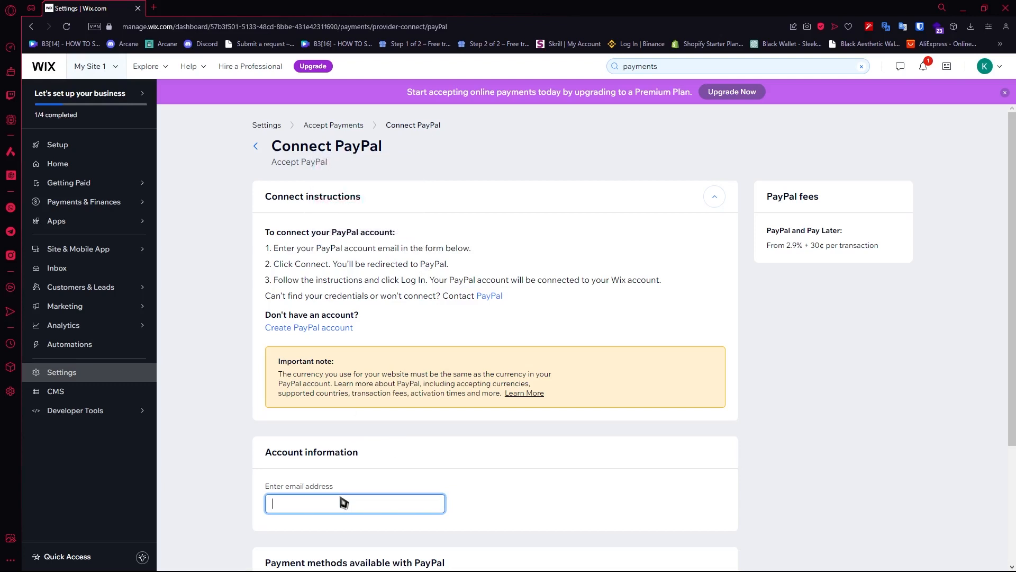
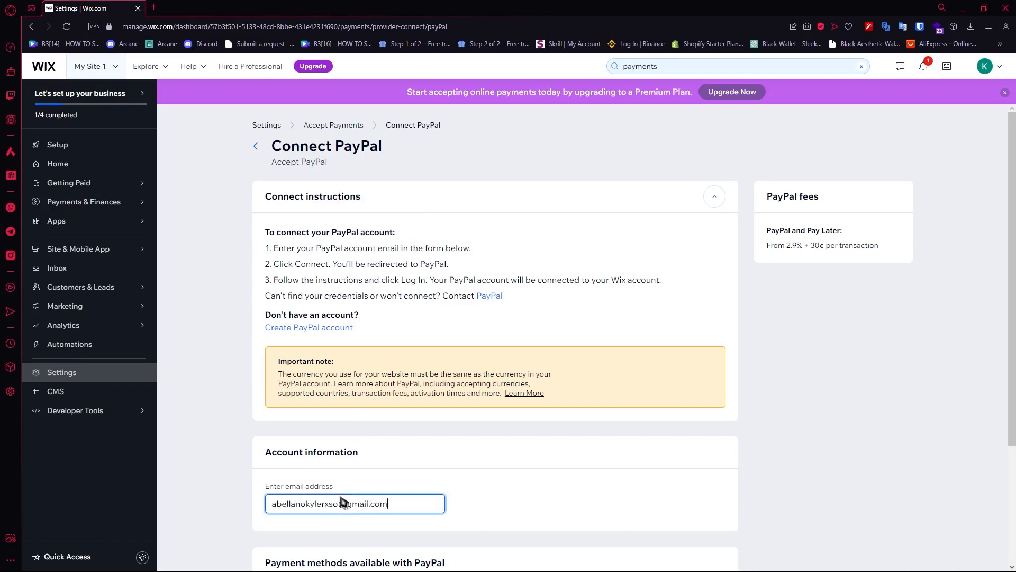
{"action": "scroll", "scroll_direction": "down", "scroll_amount": 3}
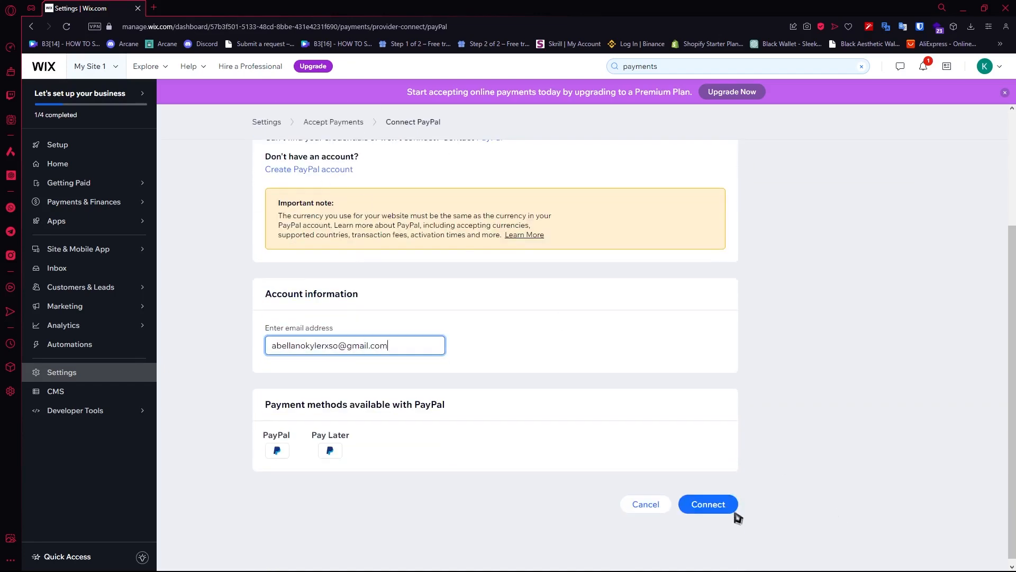
Submit the email and continue PayPal partner signup with United States region to link the account
{"action": "left_click", "coordinate": [708, 504]}
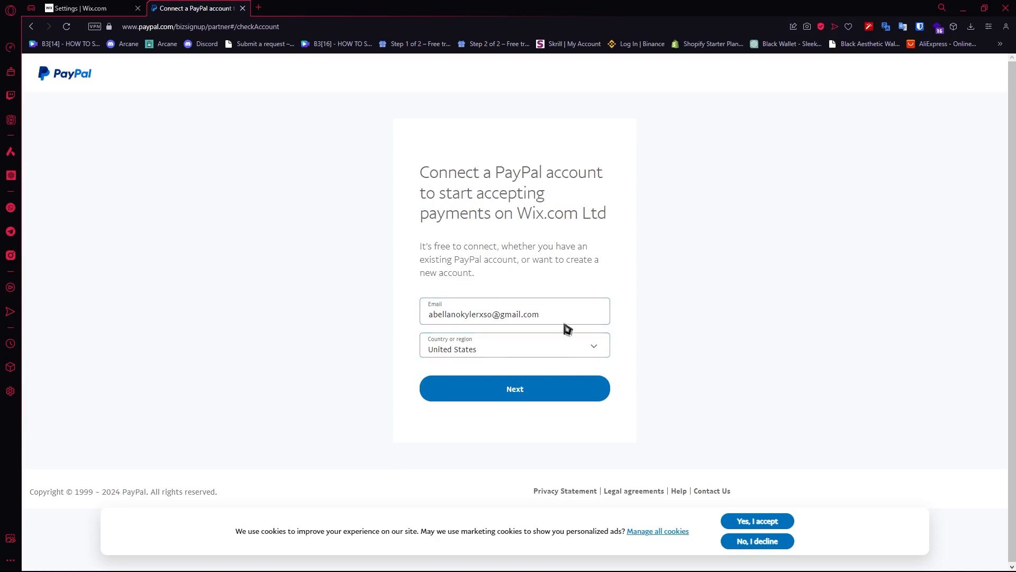
{"action": "mouse_move", "coordinate": [567, 394]}
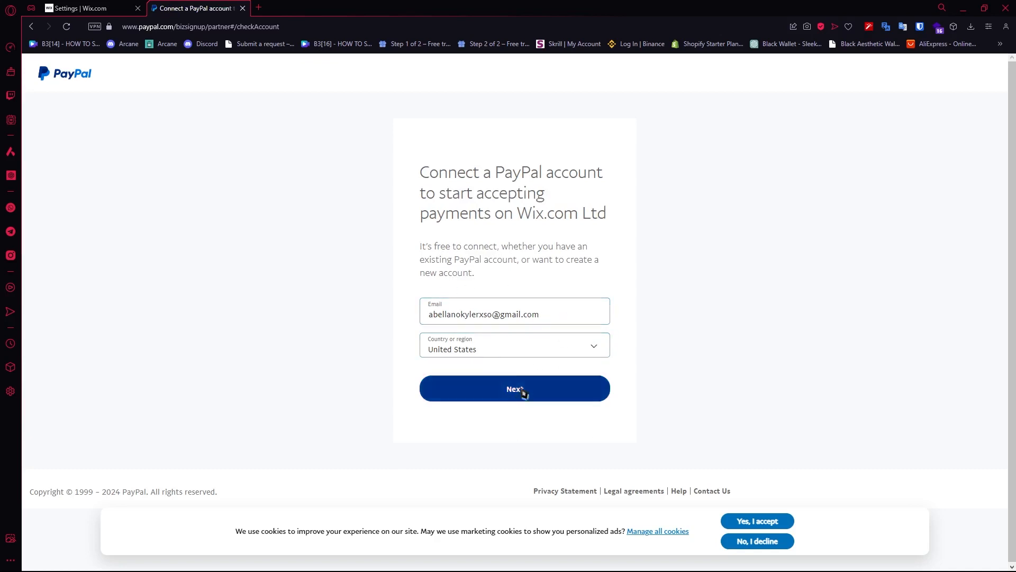
{"action": "left_click", "coordinate": [514, 389]}
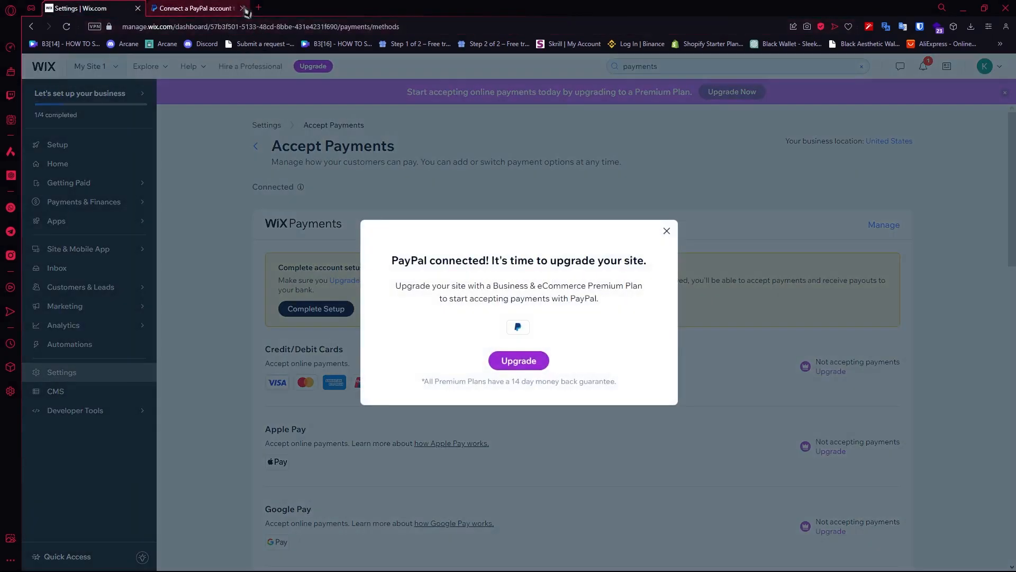
Close the PayPal tab, dismiss the upgrade prompt, and review PayPal now listed as connected
{"action": "left_click", "coordinate": [243, 8]}
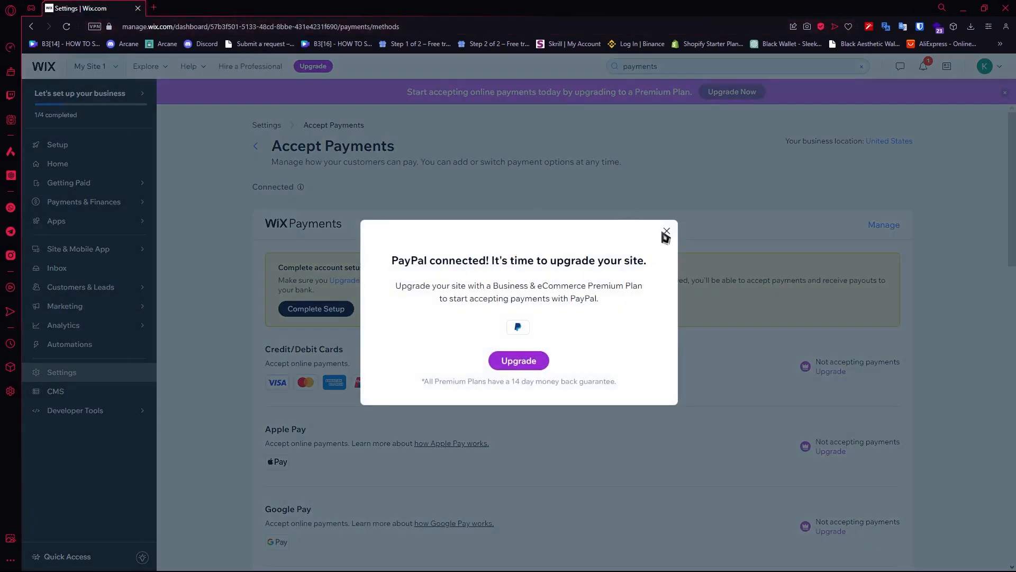
{"action": "left_click", "coordinate": [665, 233]}
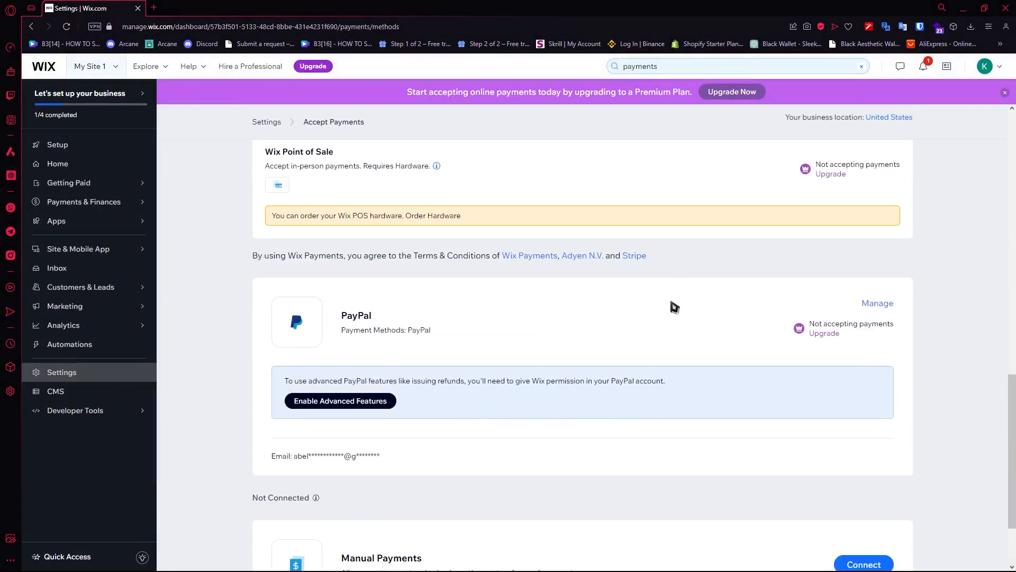
{"action": "scroll", "scroll_direction": "down", "scroll_amount": 3}
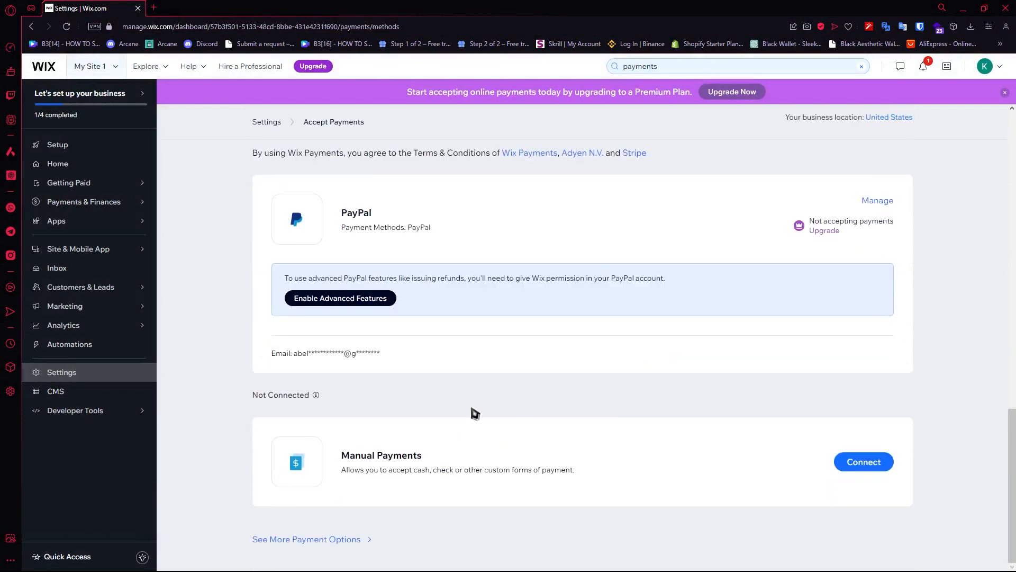
{"action": "scroll", "scroll_direction": "up", "scroll_amount": 3}
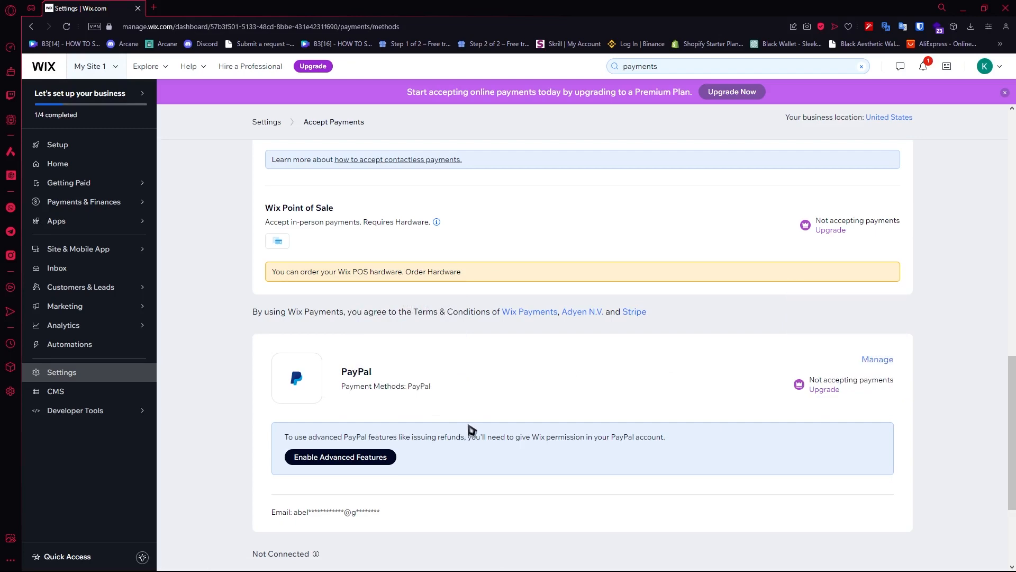
{"action": "mouse_move", "coordinate": [396, 463]}
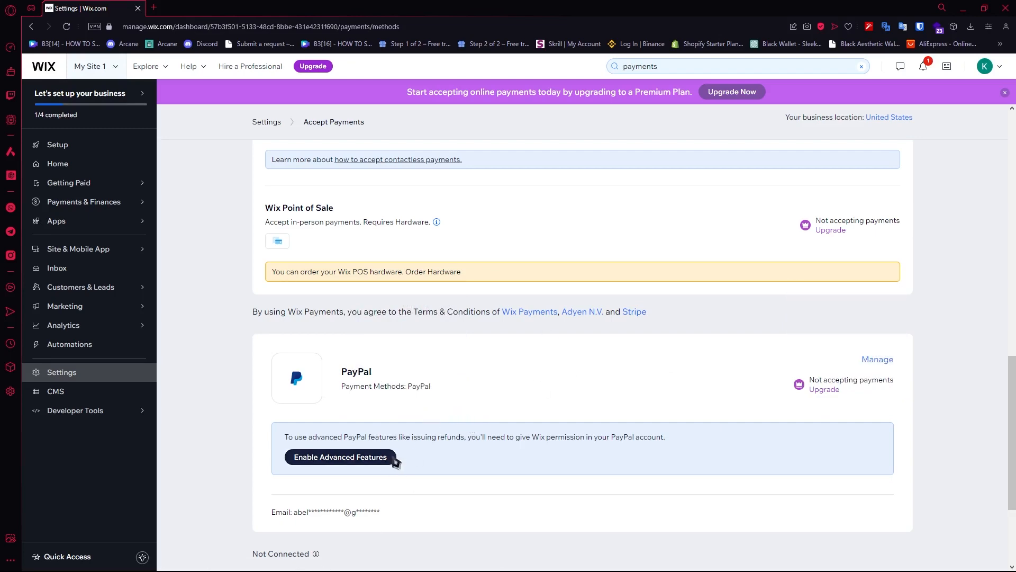
{"action": "scroll", "scroll_direction": "up", "scroll_amount": 3}
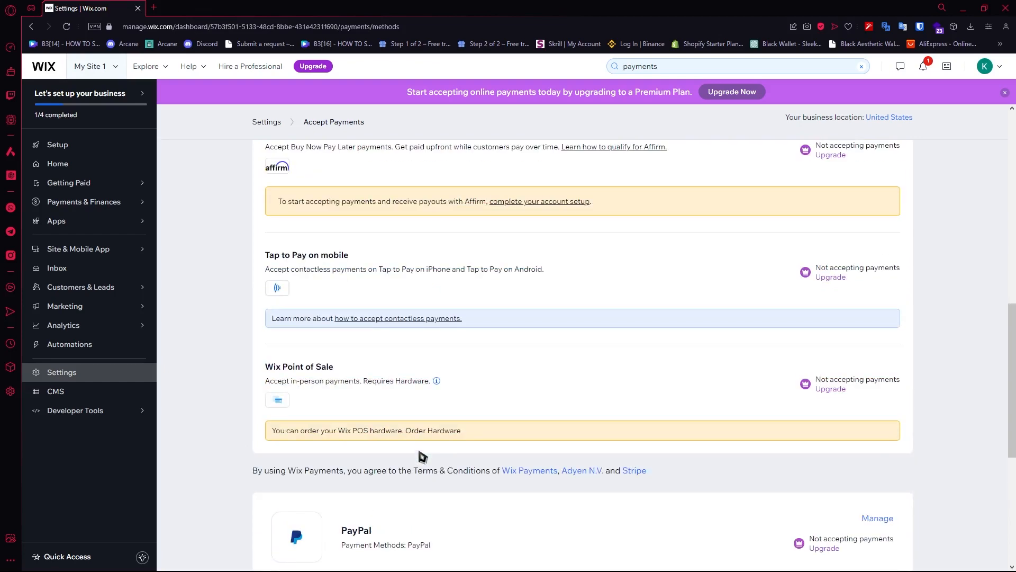
{"action": "scroll", "scroll_direction": "up", "scroll_amount": 3}
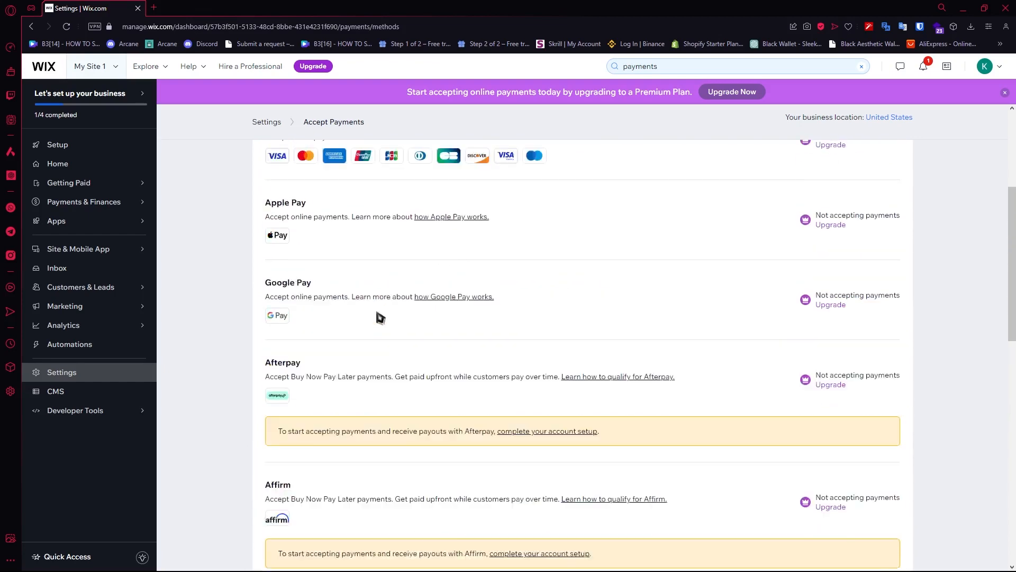
{"action": "scroll", "scroll_direction": "down", "scroll_amount": 3}
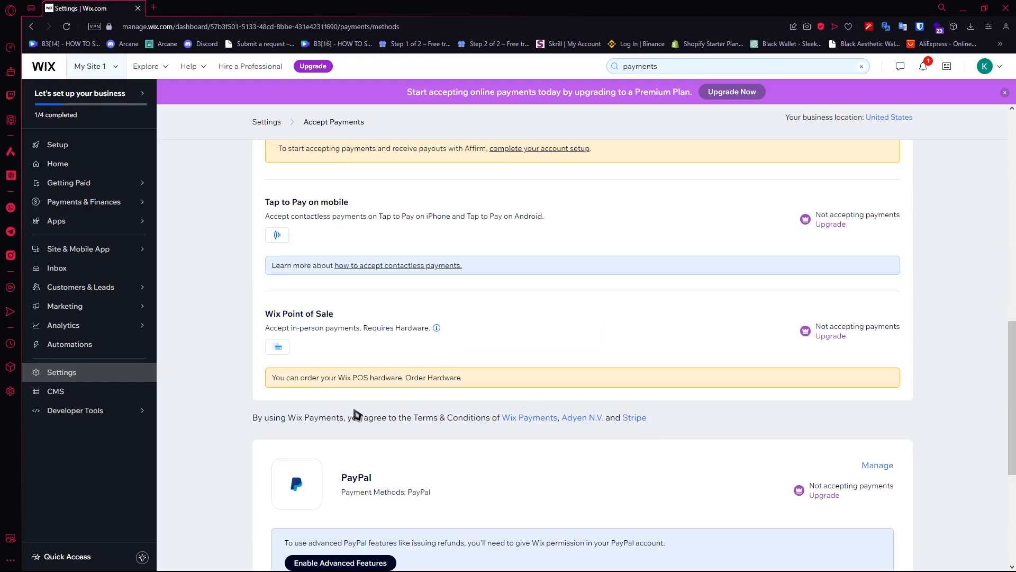
{"action": "scroll", "scroll_direction": "up", "scroll_amount": 3}
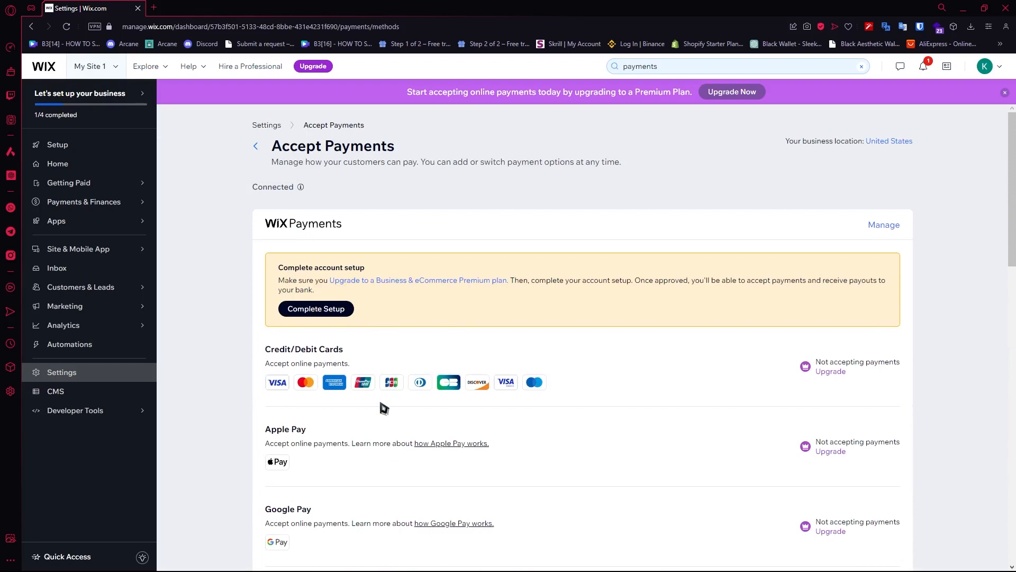
{"action": "scroll", "scroll_direction": "down", "scroll_amount": 3}
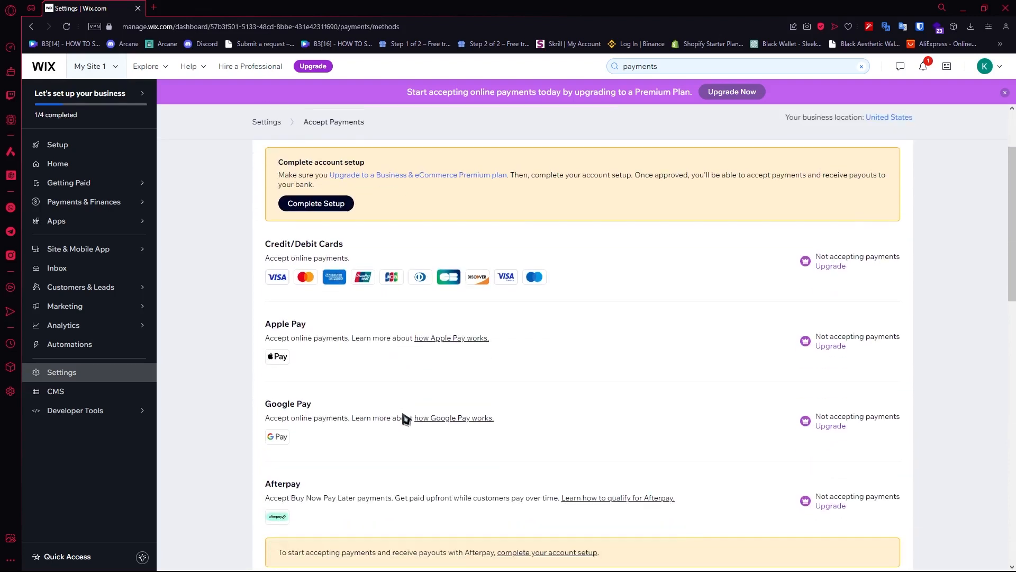
{"action": "mouse_move", "coordinate": [439, 434]}
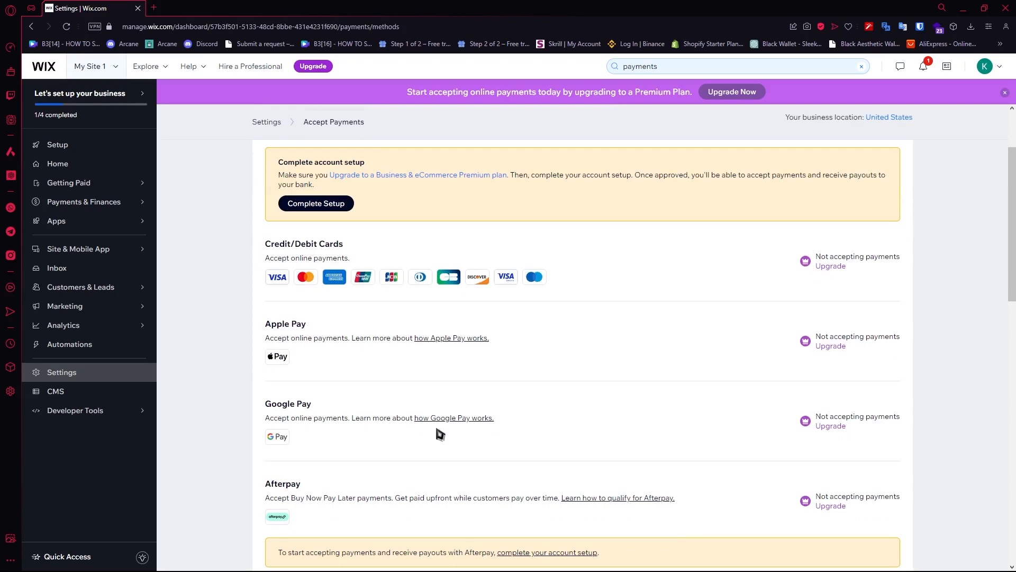
{"action": "mouse_move", "coordinate": [702, 380]}
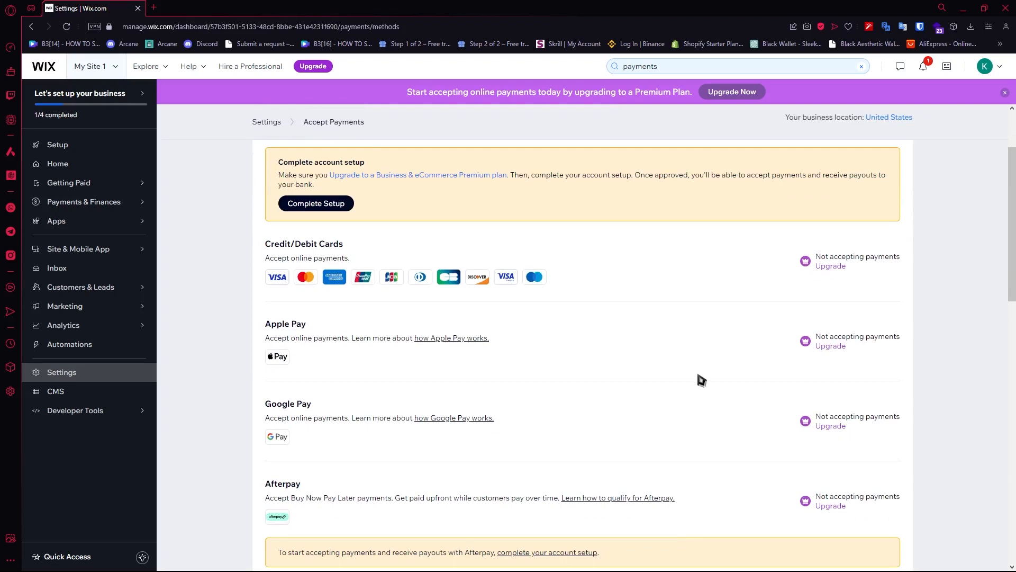
{"action": "mouse_move", "coordinate": [717, 409]}
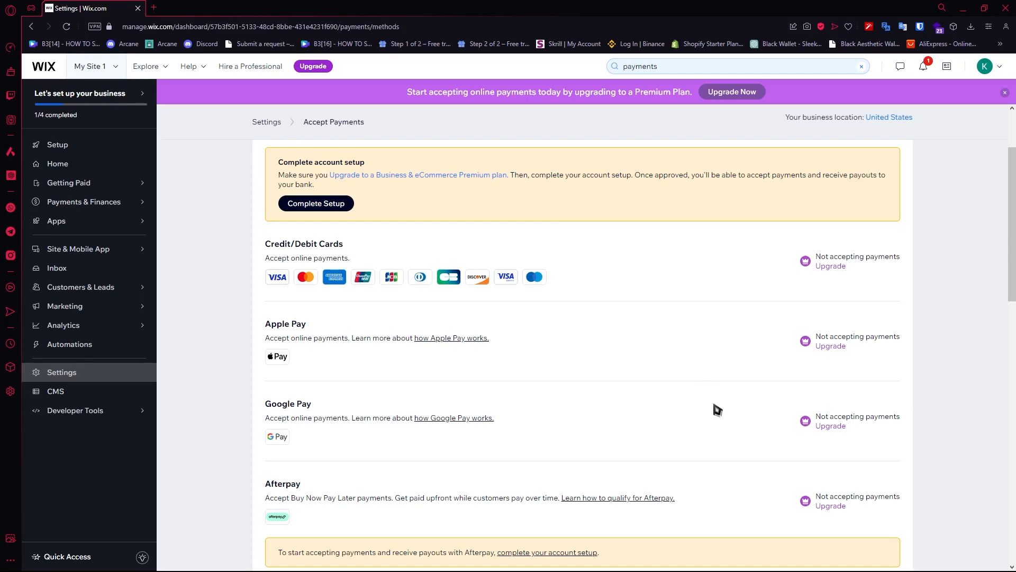